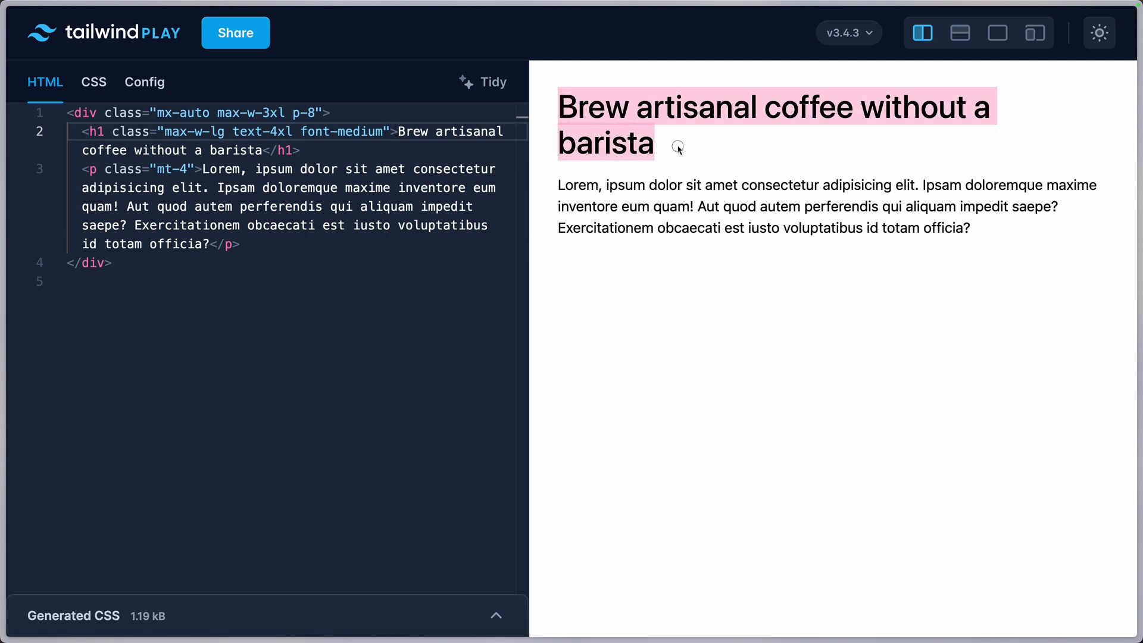
Scroll the article past the font-size advice to 'Make it bold' and its 500-versus-900 examples.
click(831, 286)
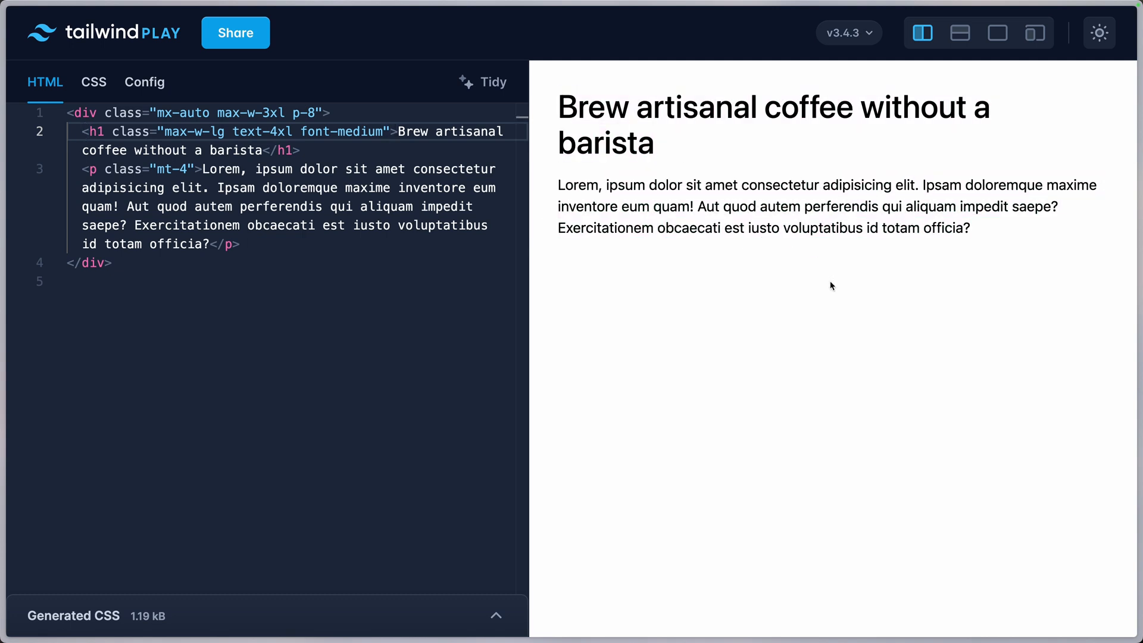
mouse_move(653, 374)
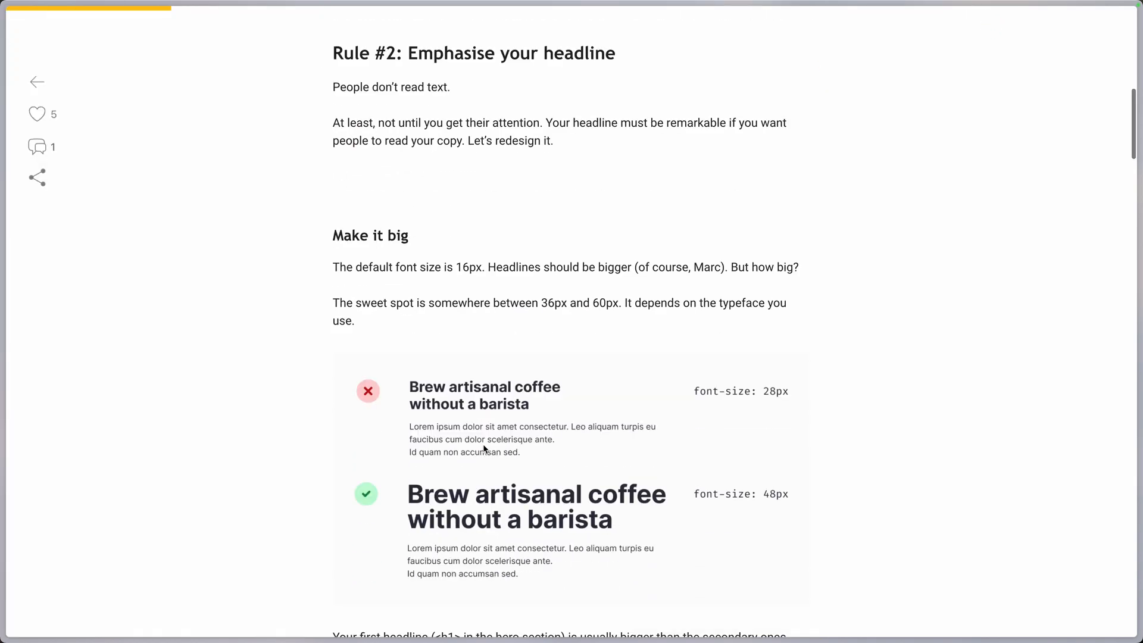
scroll(down, 3)
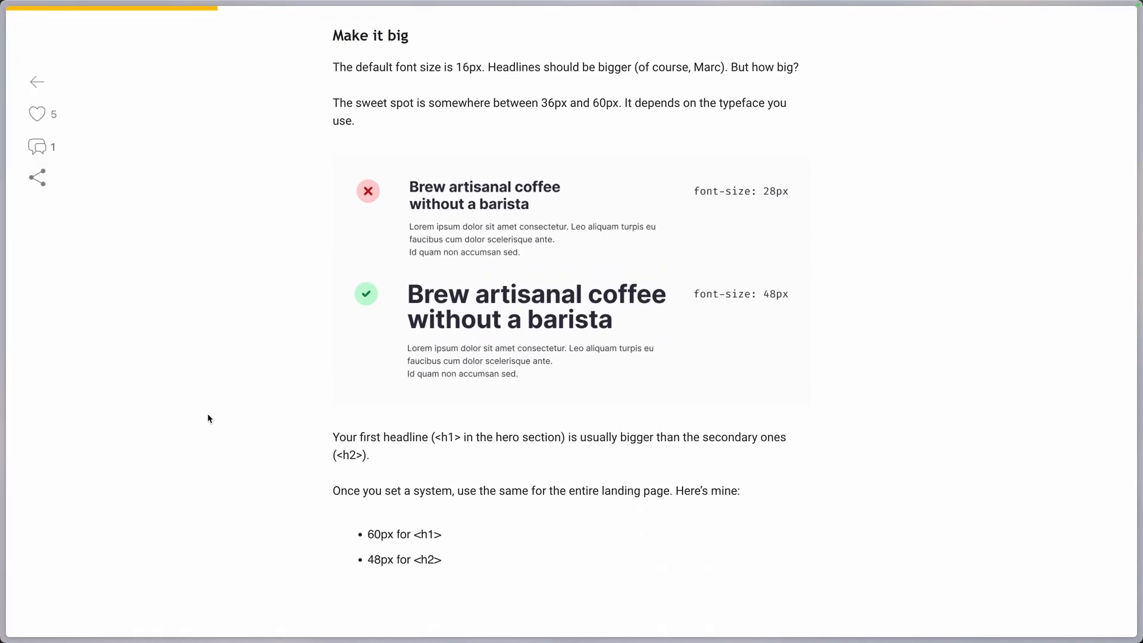
mouse_move(342, 201)
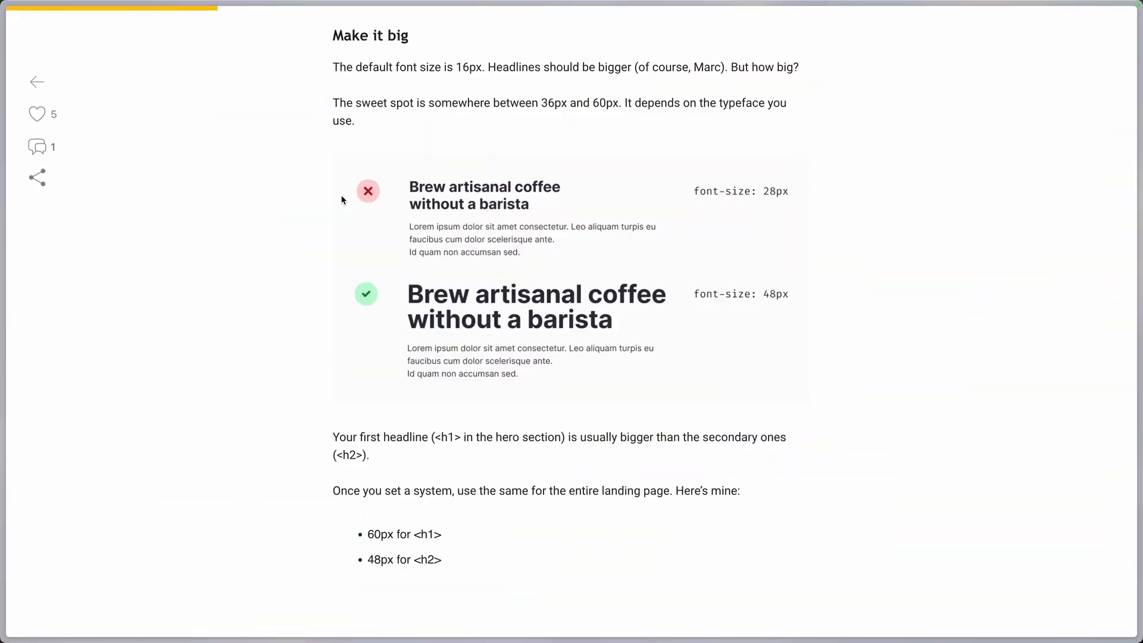
mouse_move(550, 292)
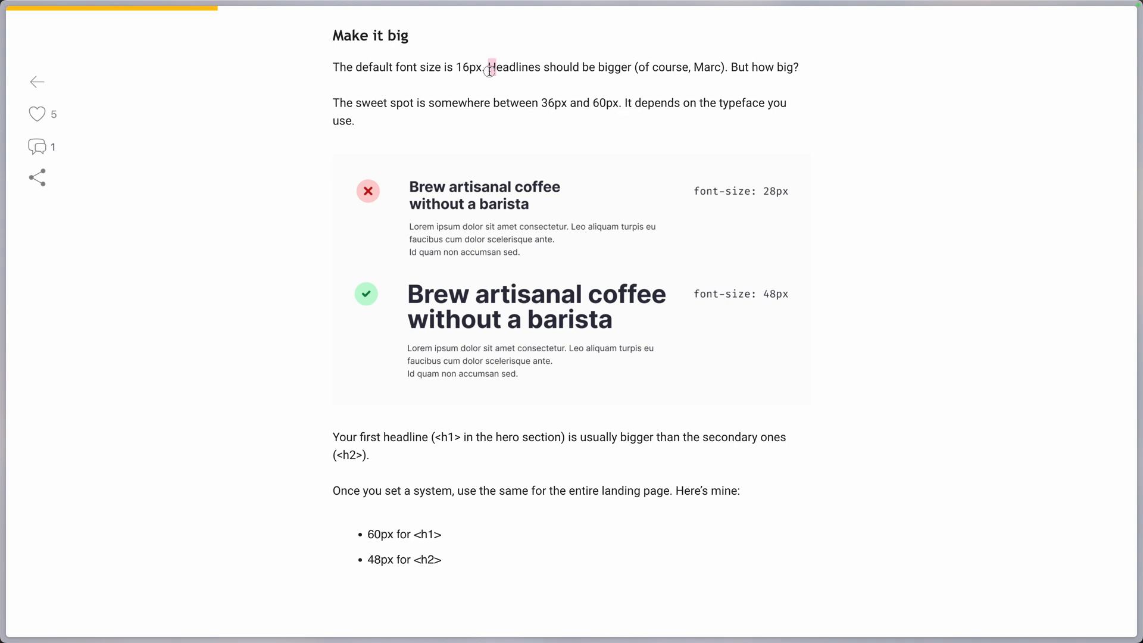
mouse_move(252, 135)
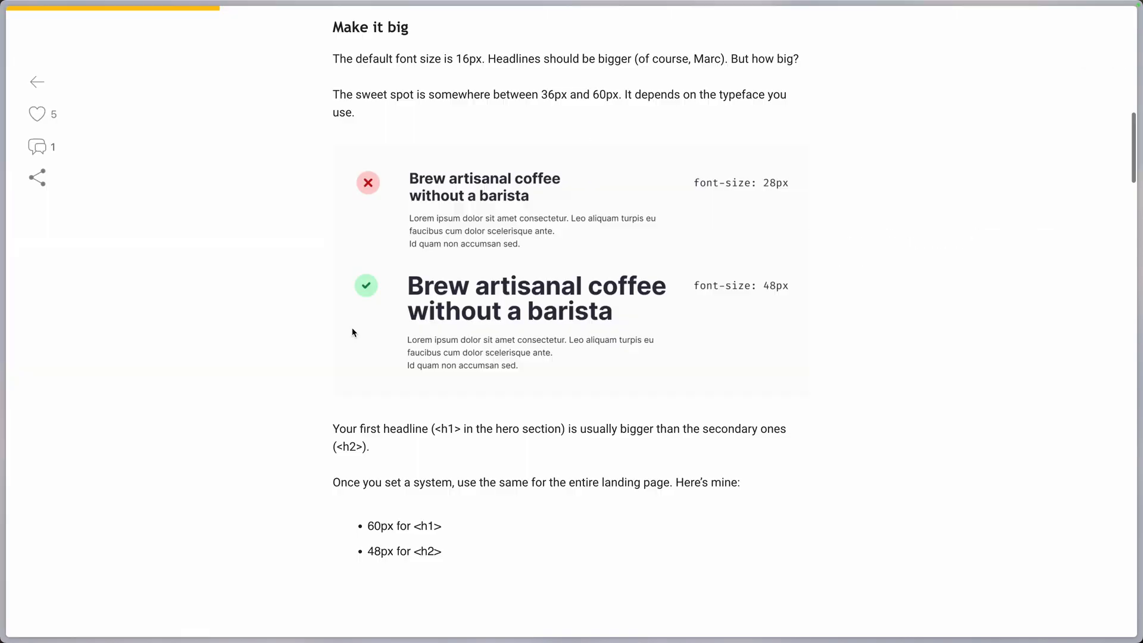
scroll(down, 3)
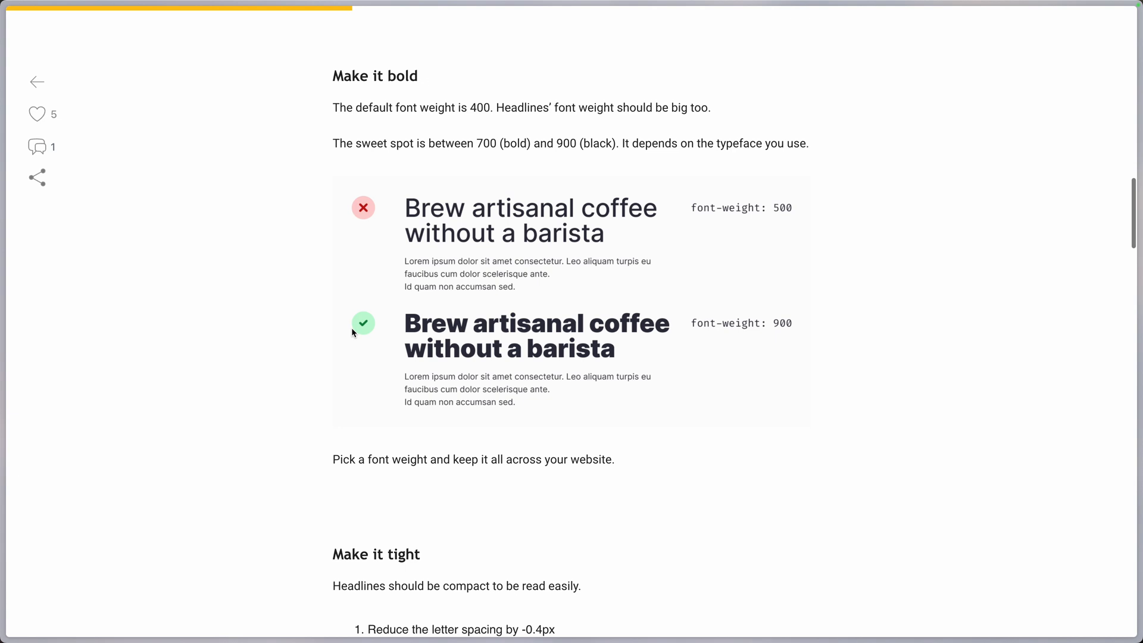
scroll(down, 3)
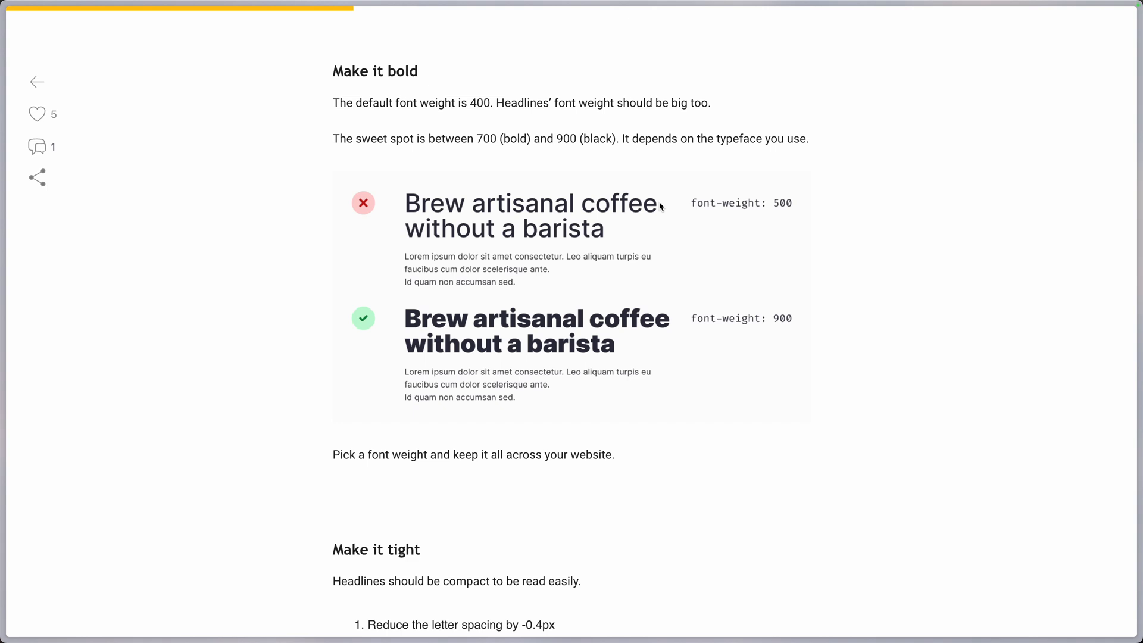
mouse_move(772, 351)
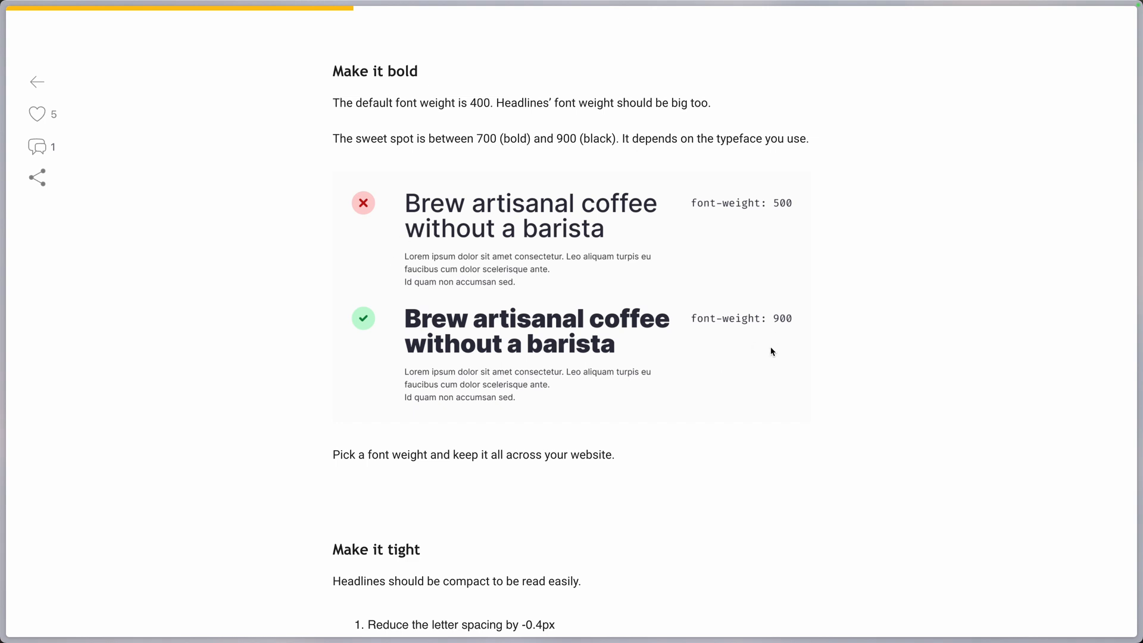
mouse_move(541, 146)
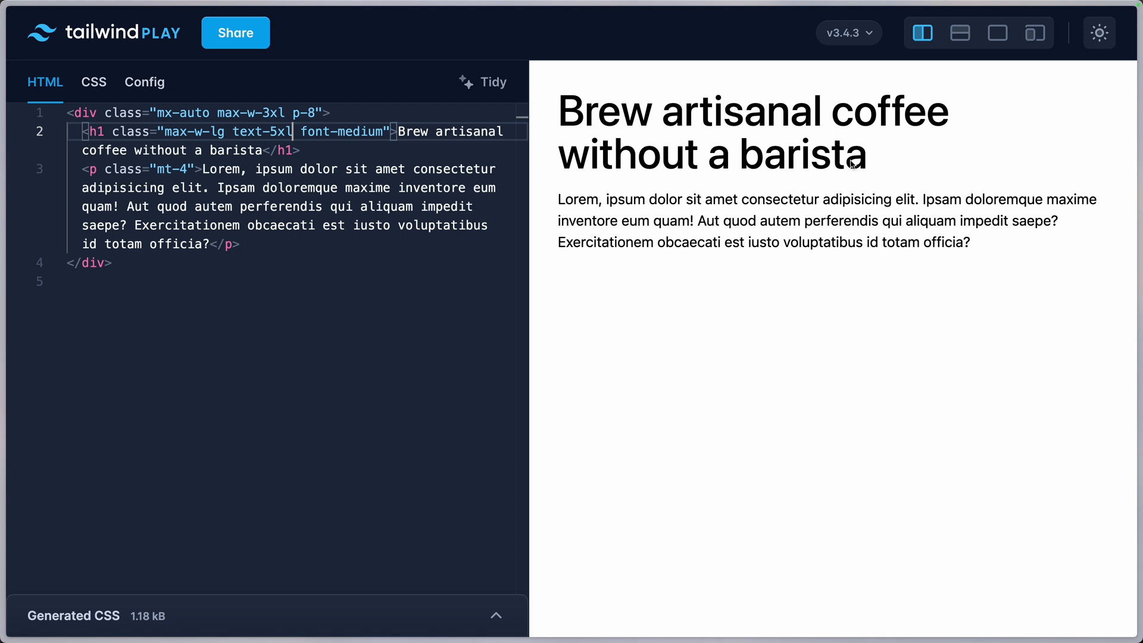
mouse_move(357, 131)
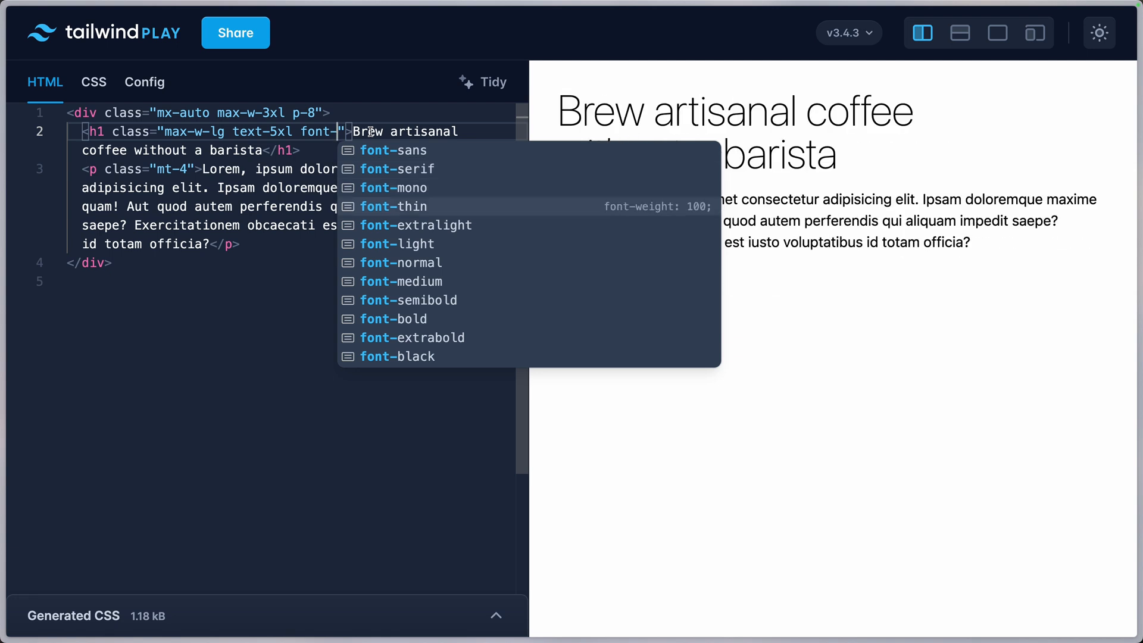
mouse_move(409, 300)
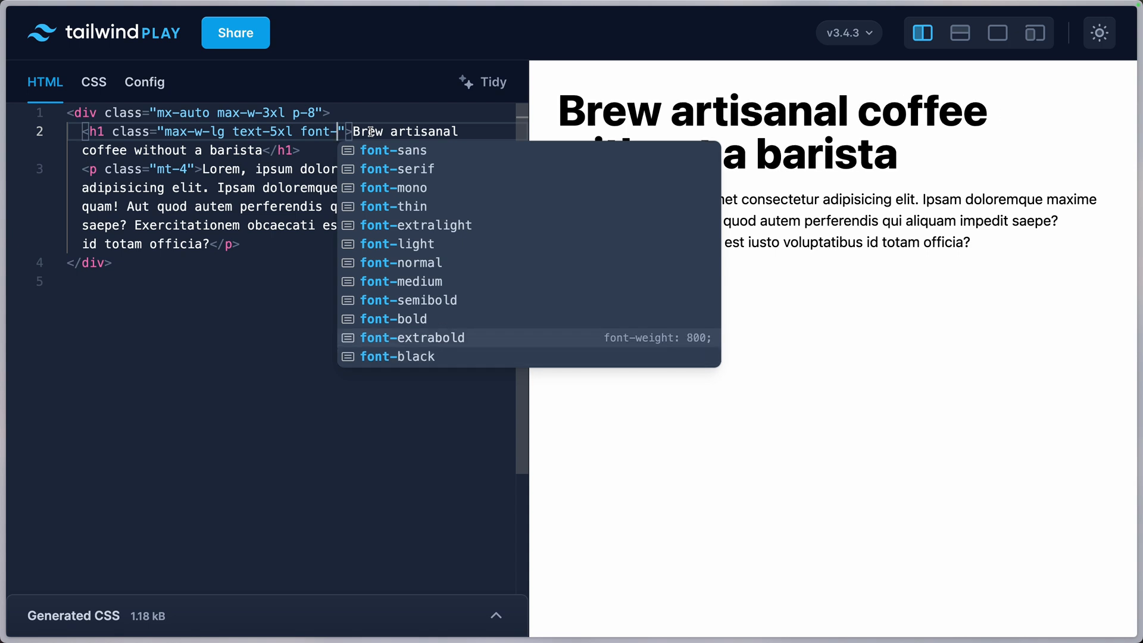
Pick font-extrabold from autocomplete so the text-5xl headline renders extra-bold.
click(412, 337)
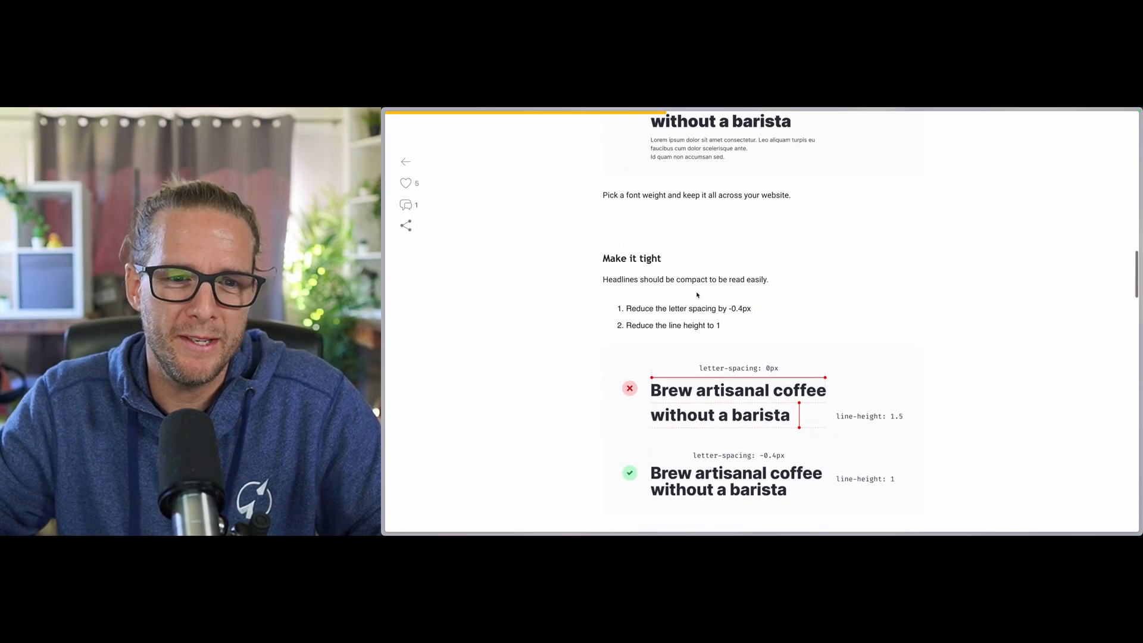
Scroll the article to the 'Make it tight' letter-spacing and line-height section.
scroll(down, 3)
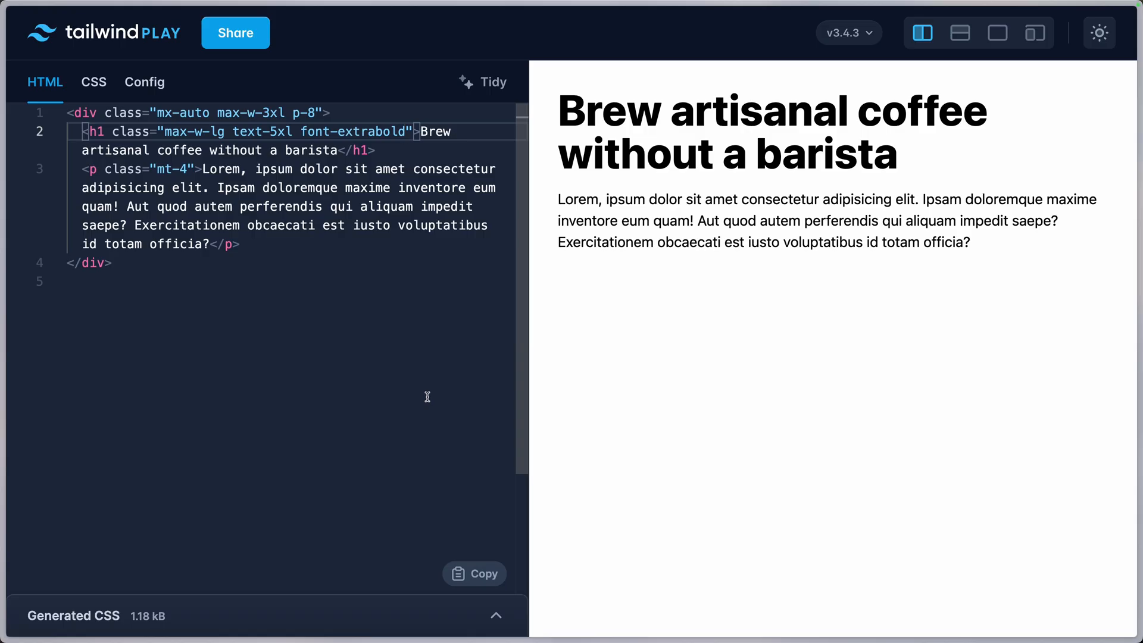
mouse_move(285, 148)
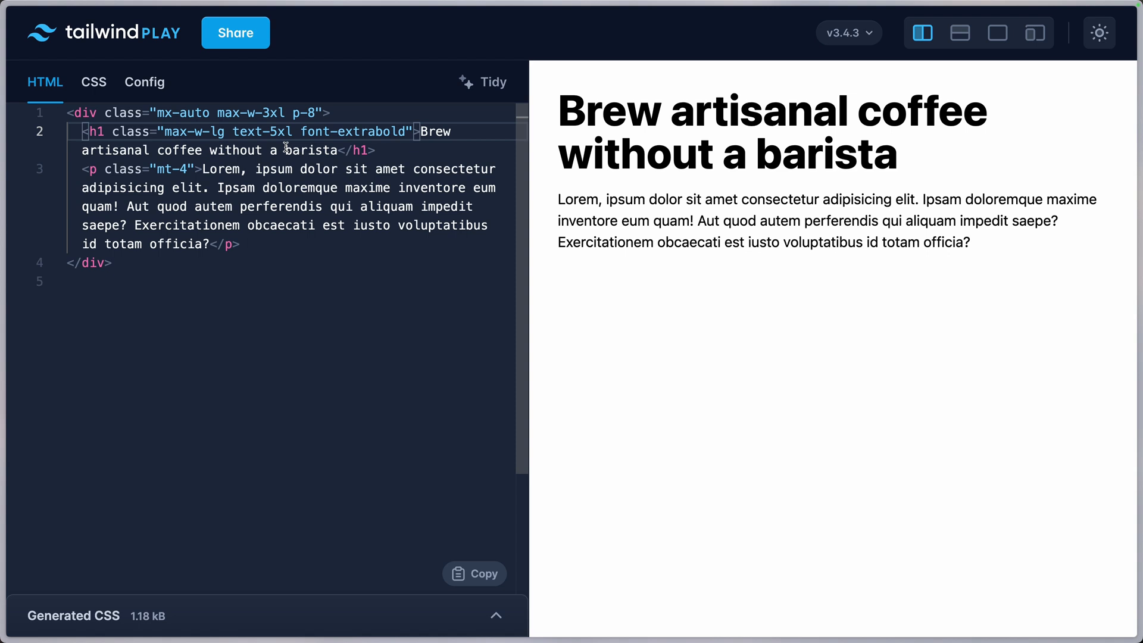
mouse_move(262, 131)
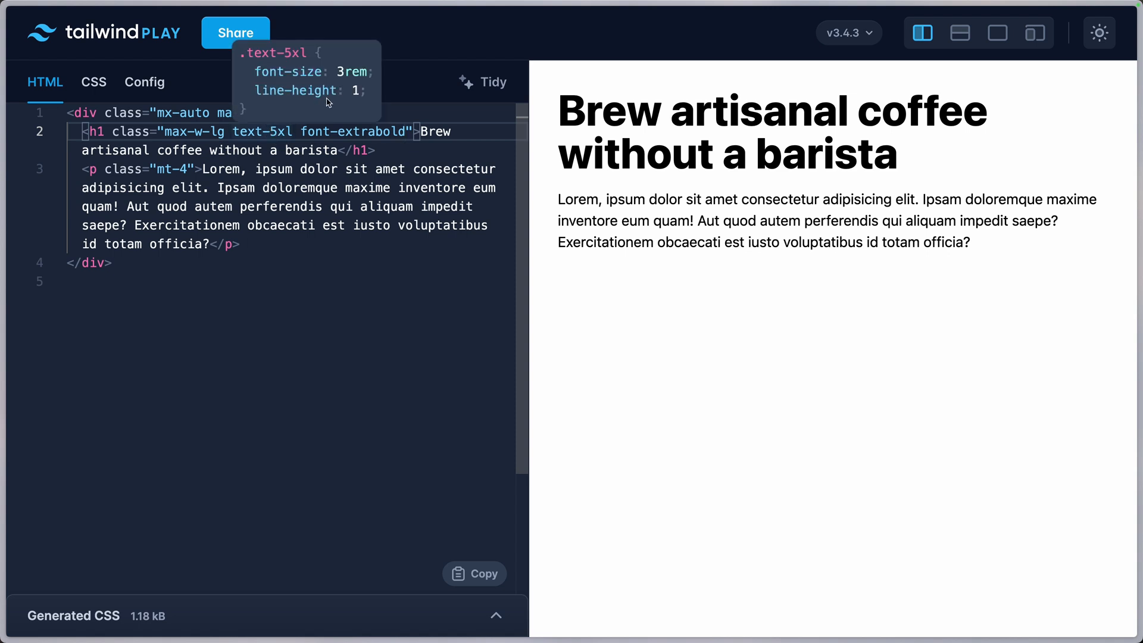
mouse_move(352, 100)
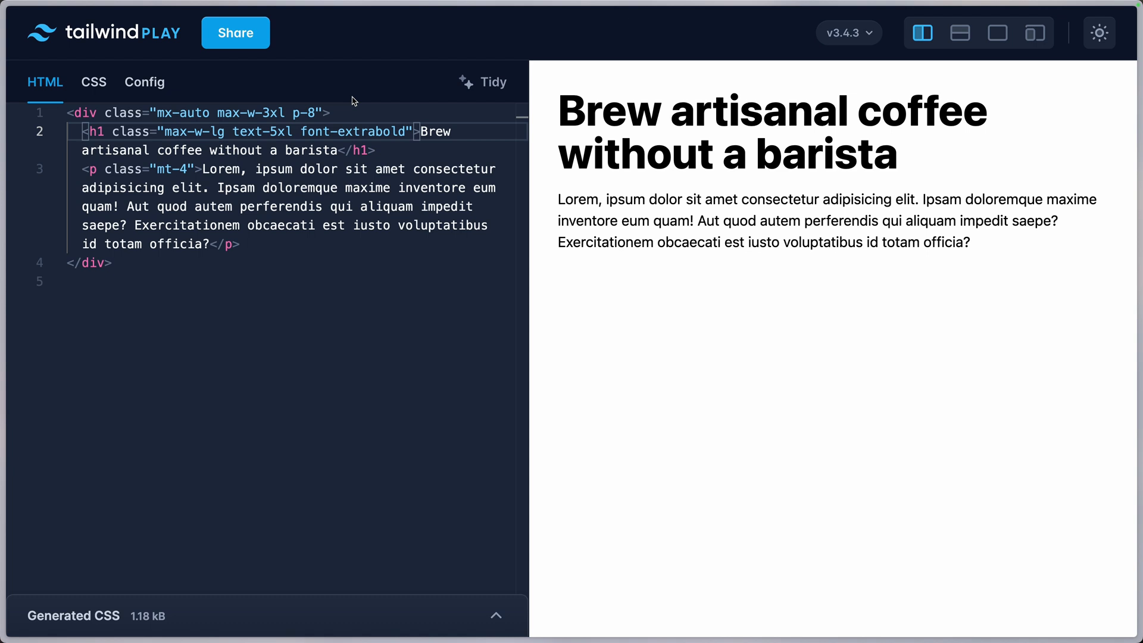
Try text-5xl/snug line height, revert it, then apply tracking-tight to the headline.
text(/)
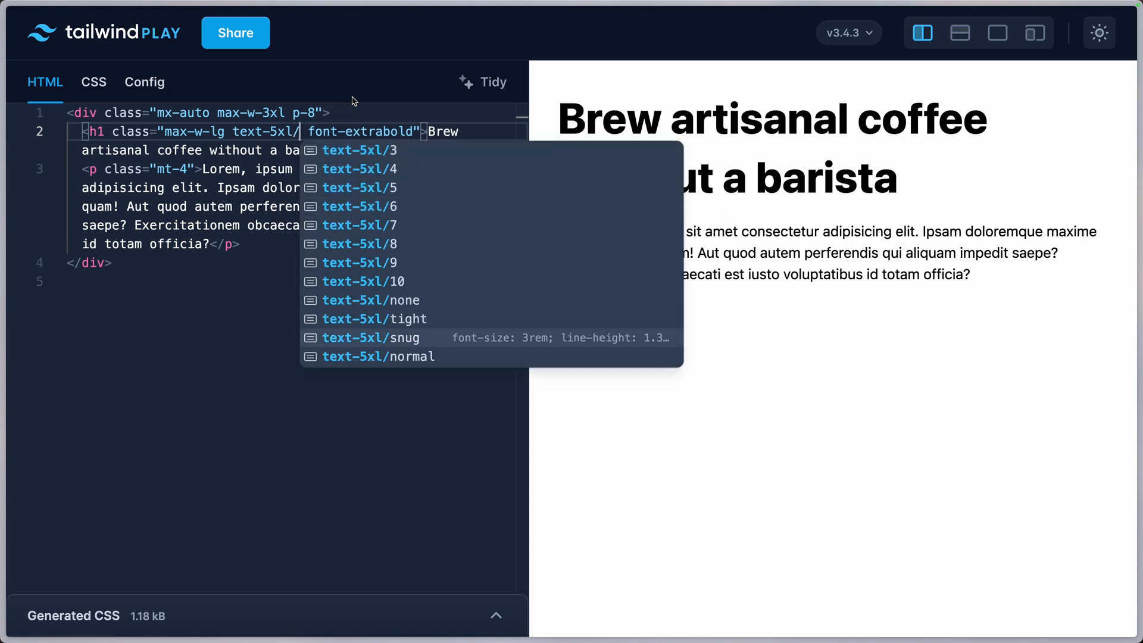
click(370, 337)
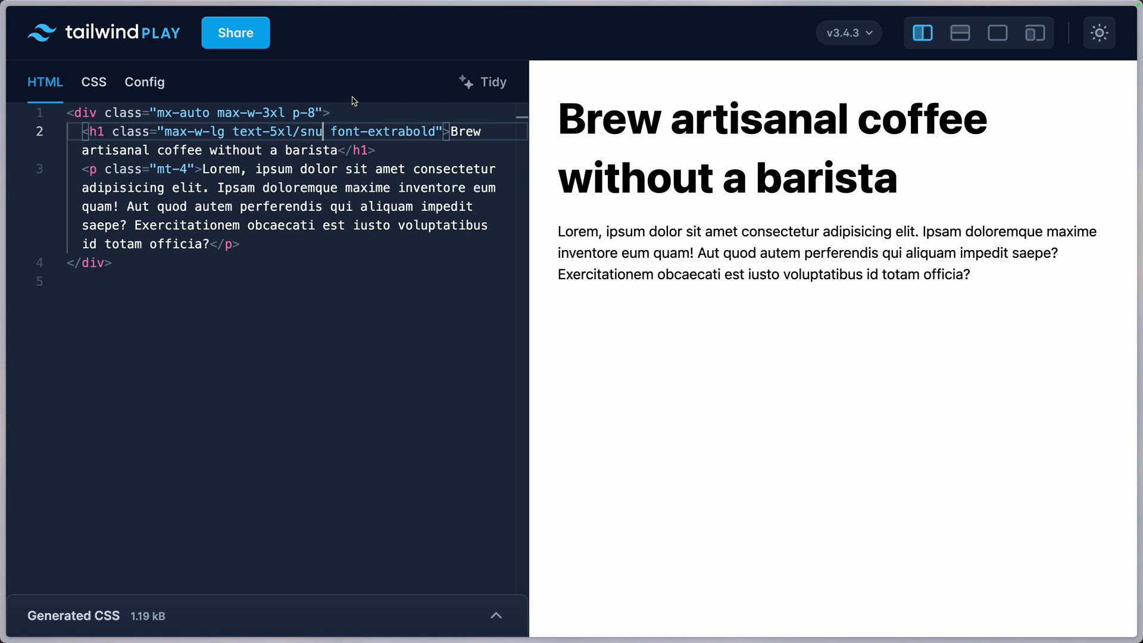
key(Backspace)
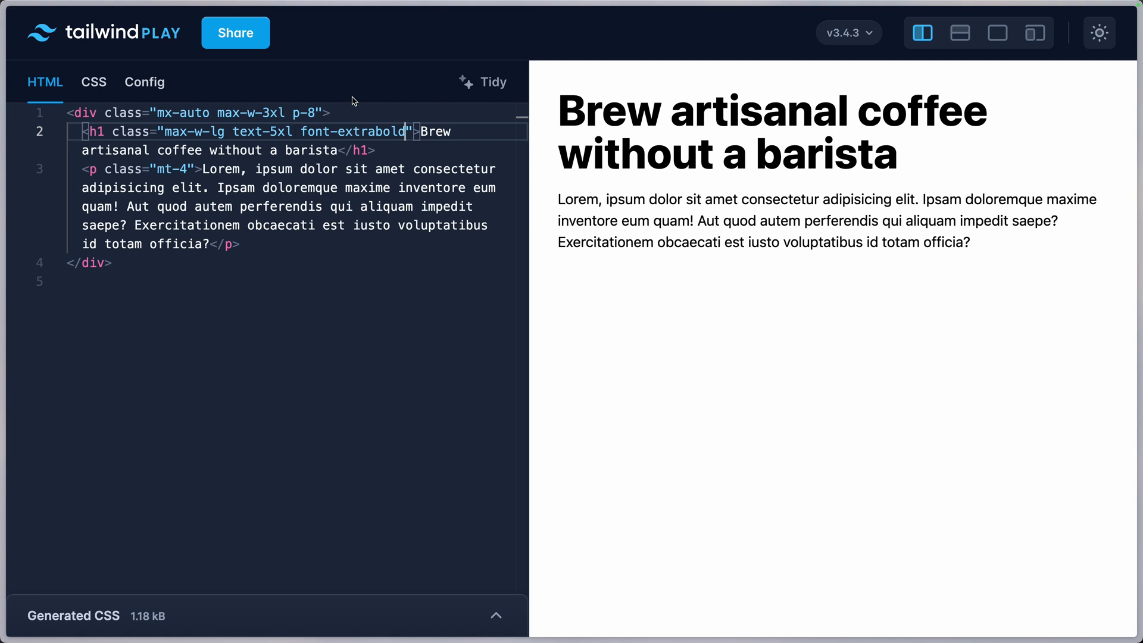
text(trac)
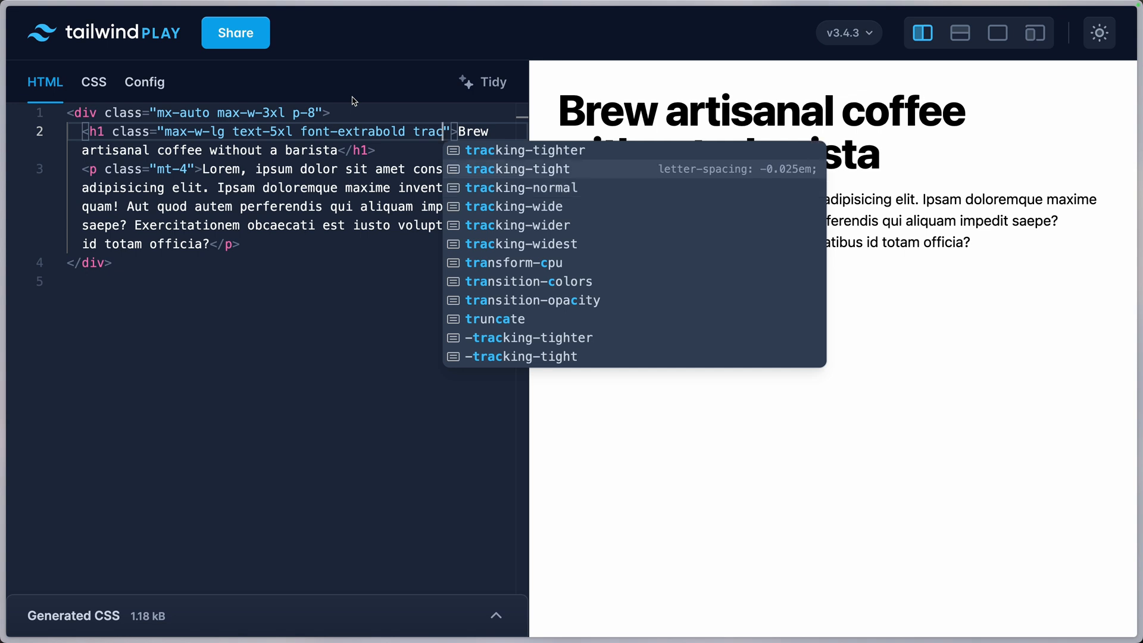
click(517, 168)
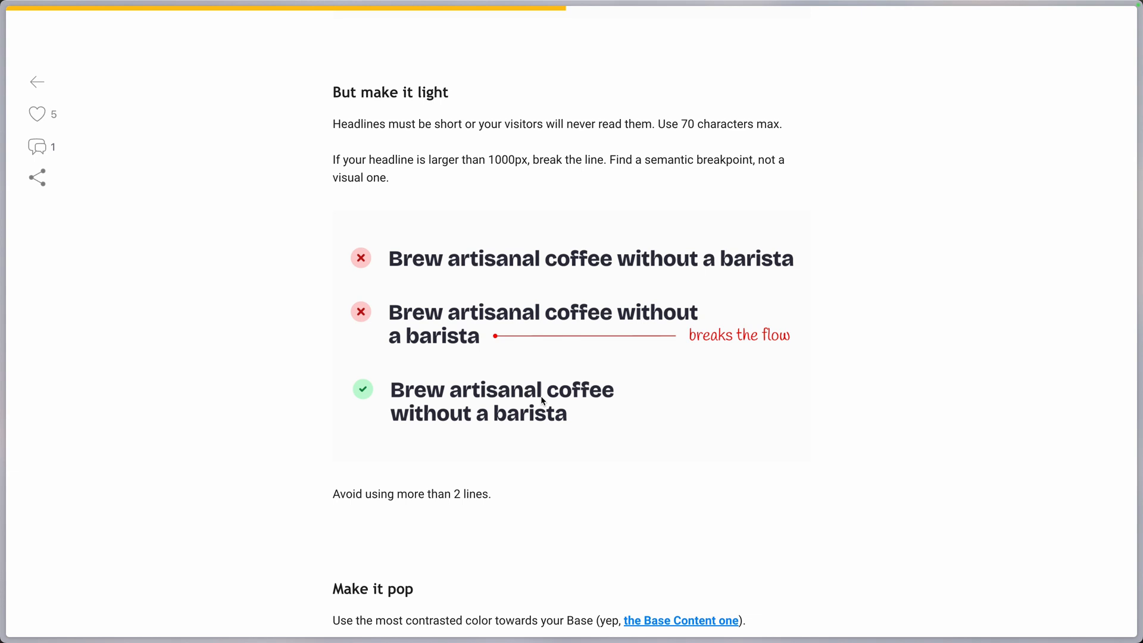
mouse_move(639, 416)
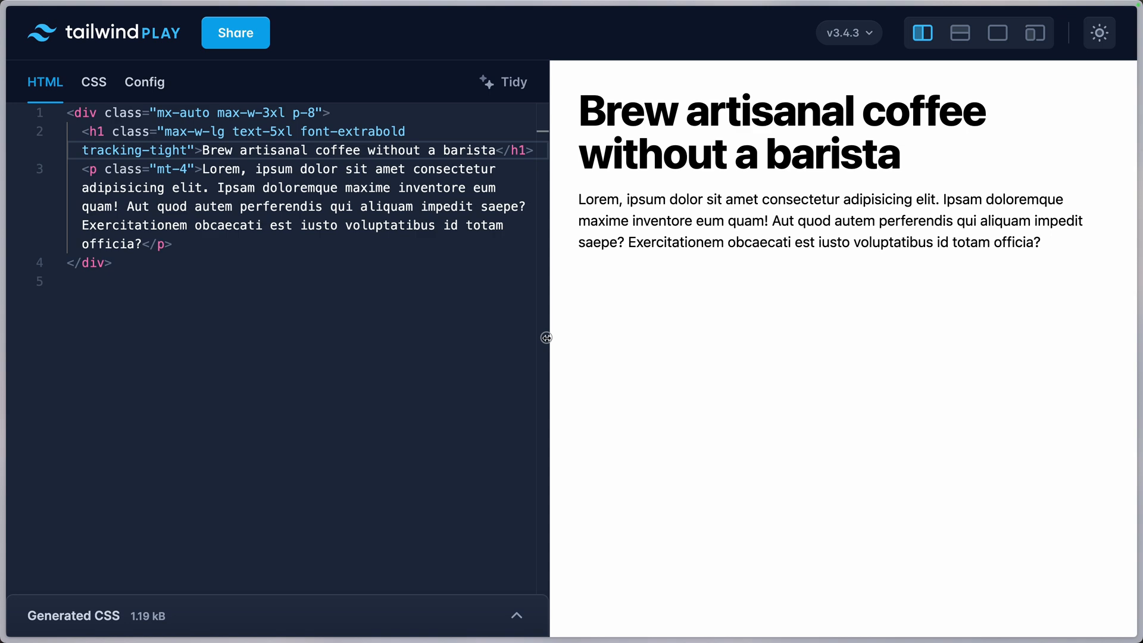
Drag the code/preview divider left to widen the preview pane.
drag(546, 337, 357, 334)
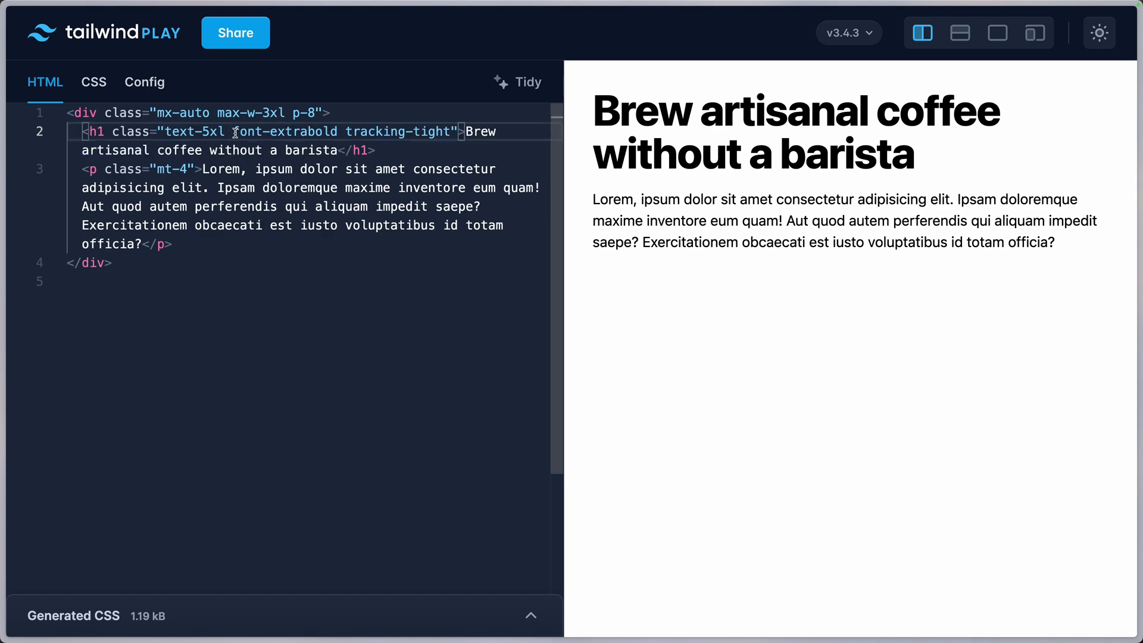
drag(563, 264, 377, 264)
text( text-)
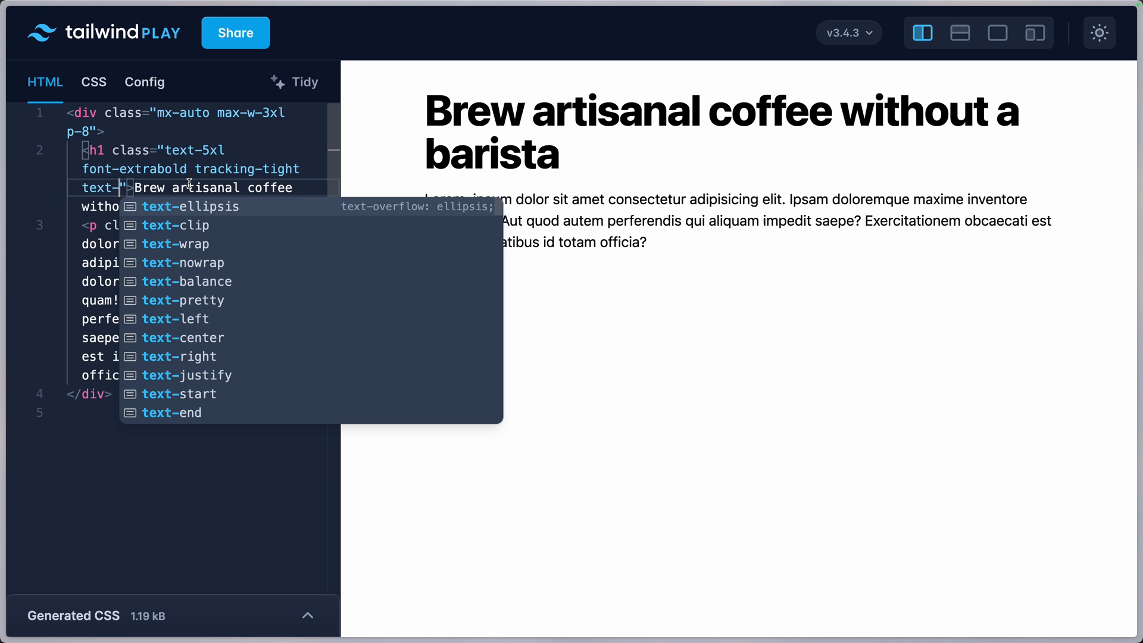
mouse_move(183, 263)
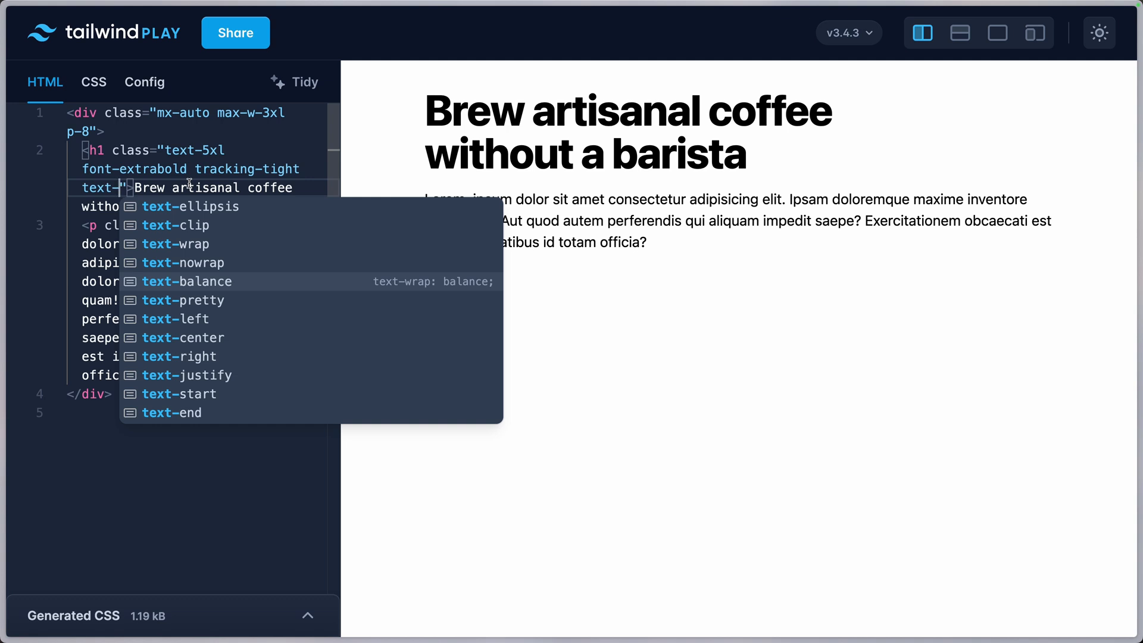
Edit the headline text and add max-w-md and text-balance for even two-line wrapping.
click(187, 282)
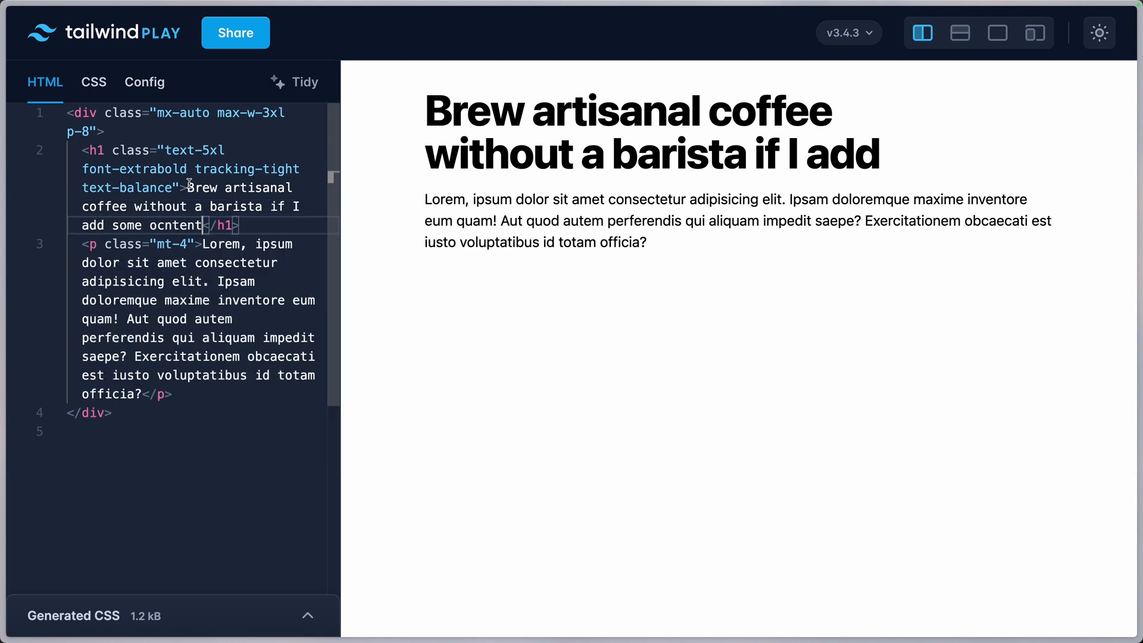
text(, it w)
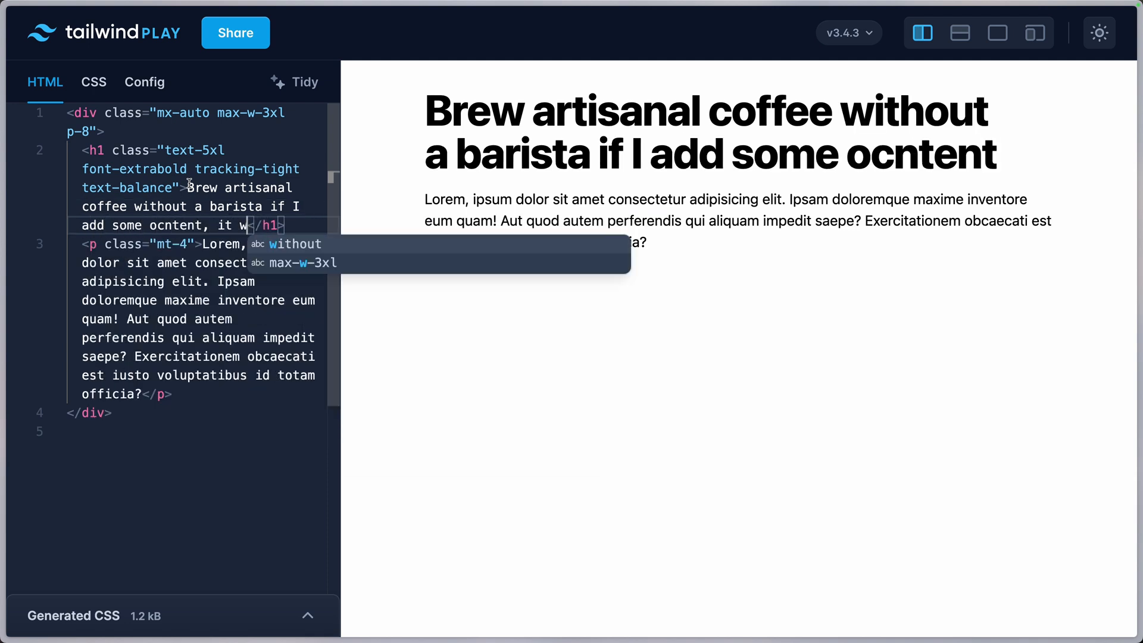
text(will always end up balanced)
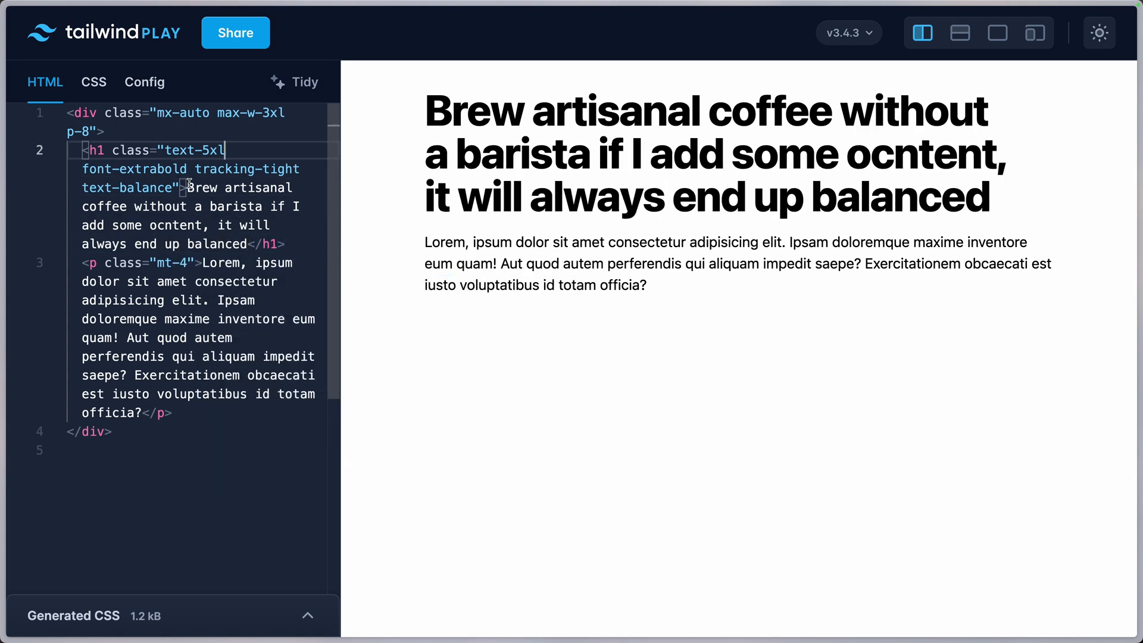
text(ma)
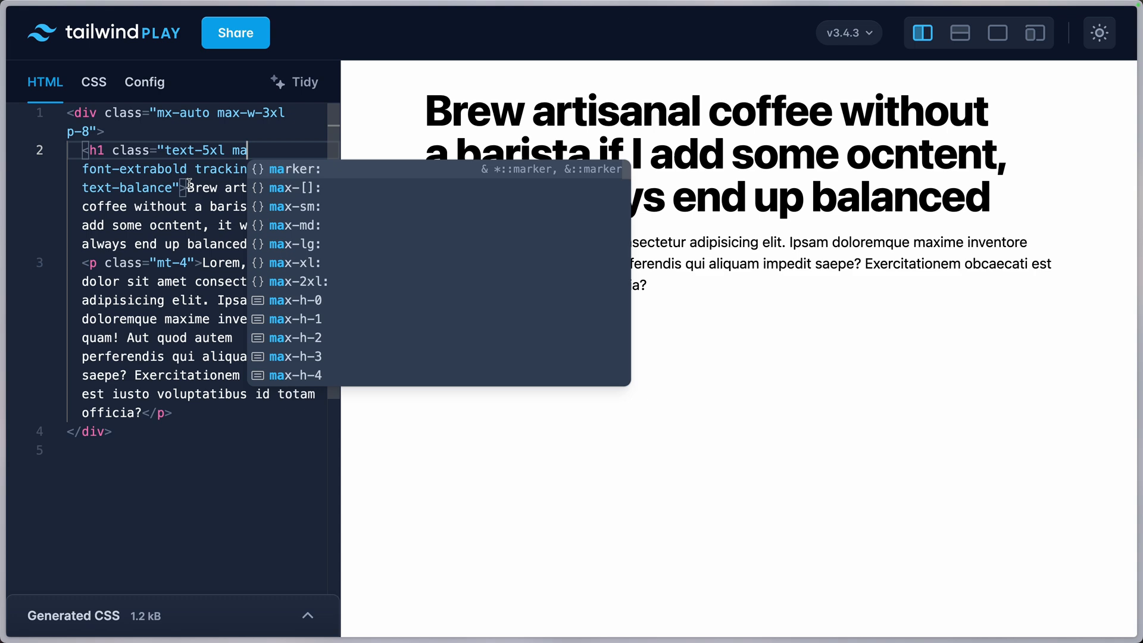
text(max-w-md)
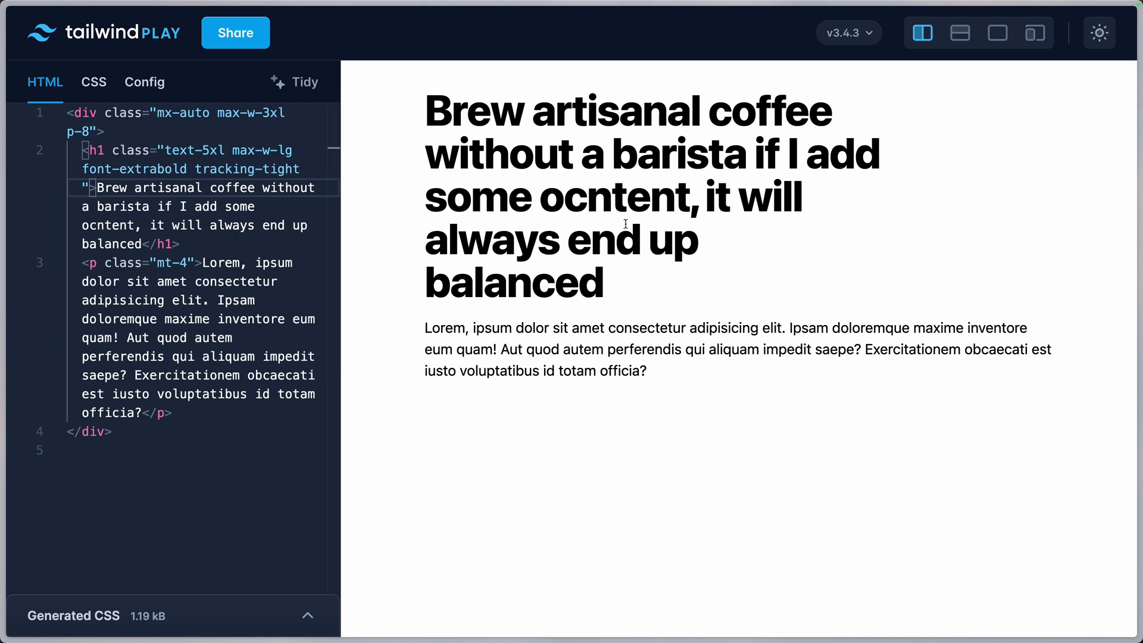
text(text-balance)
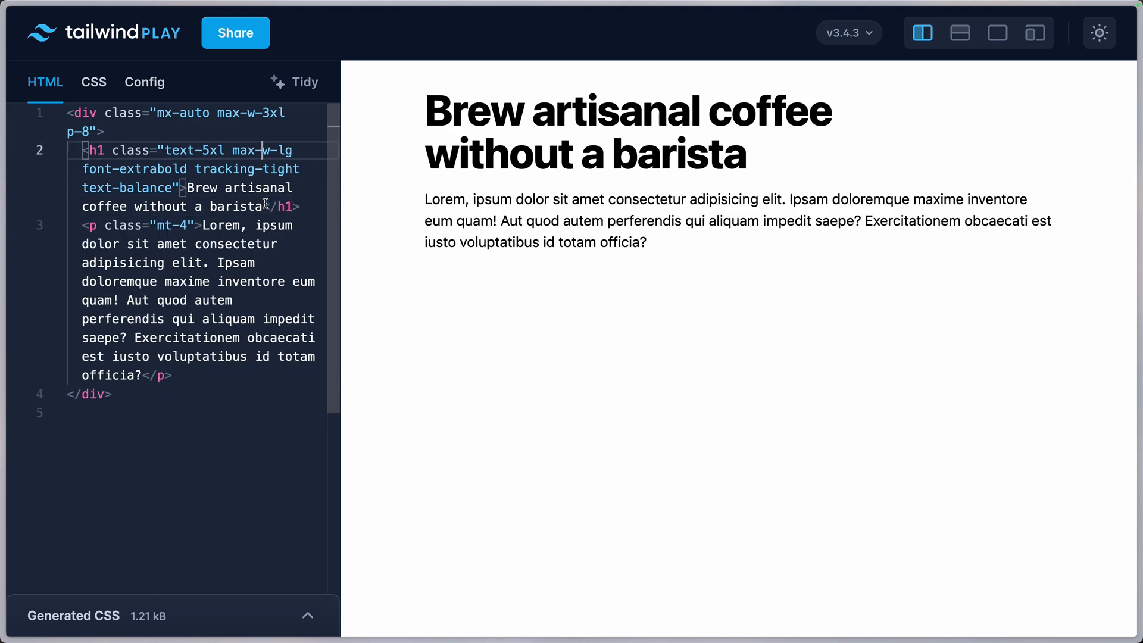
key(Backspace)
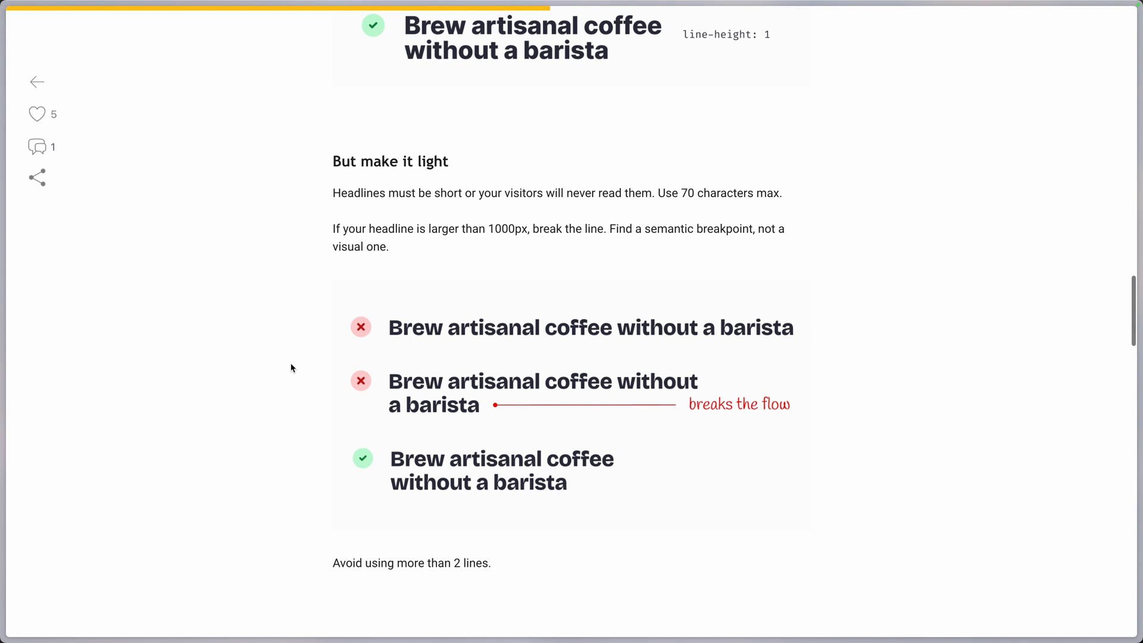
Scroll the article to 'But make it light' with its line-break examples.
scroll(down, 3)
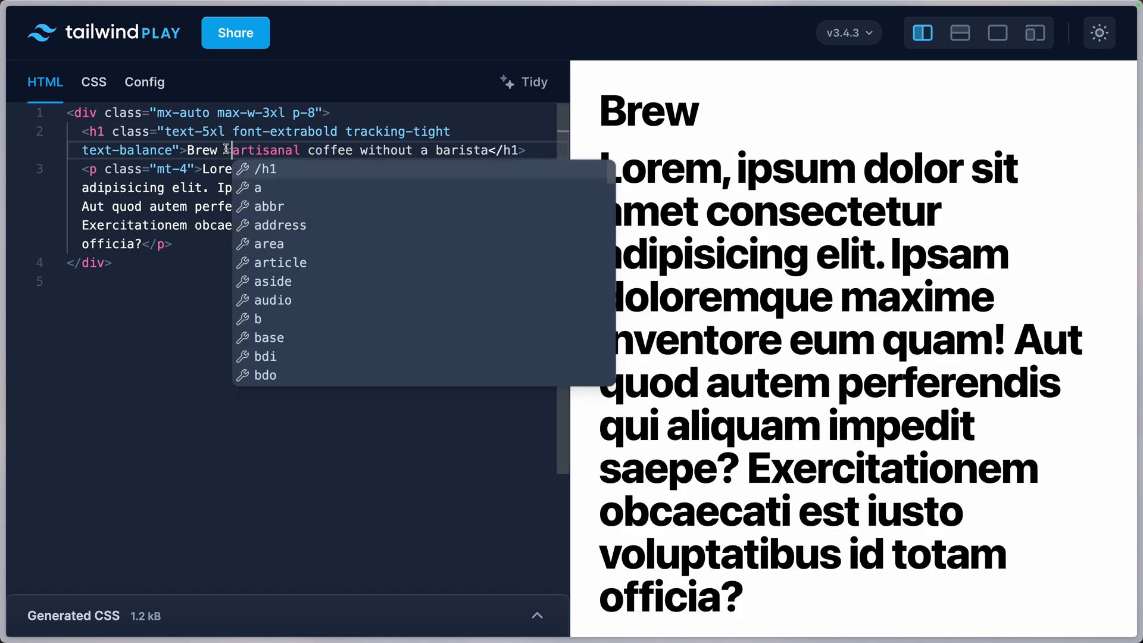
Wrap 'artisanal coffee' in a span and add amber, dashed decoration classes.
text(span>)
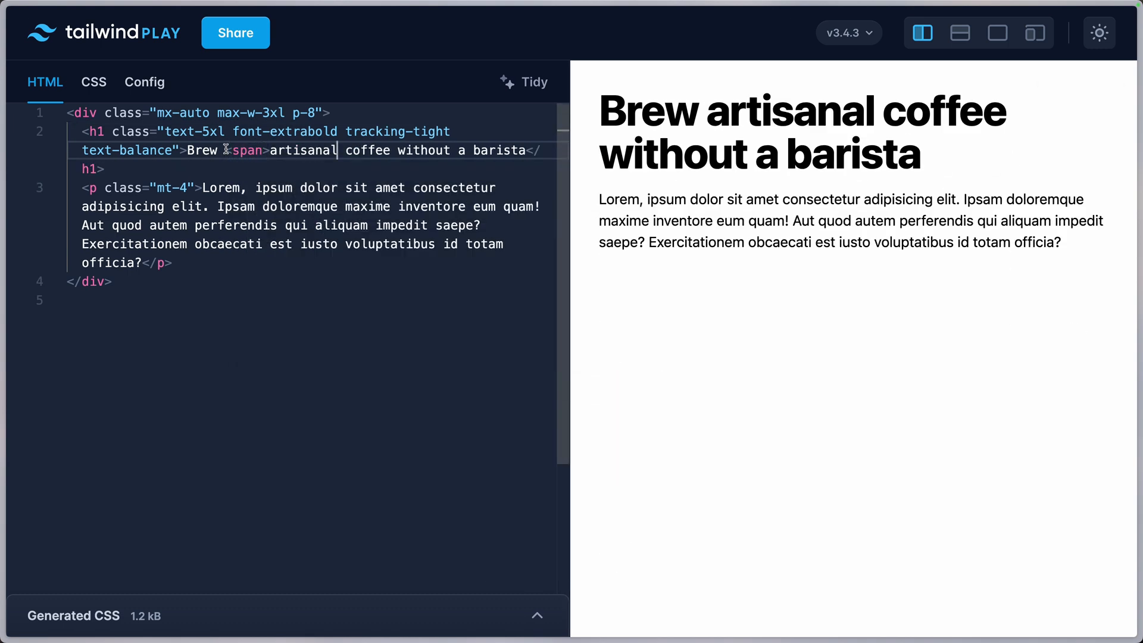
text(</span>)
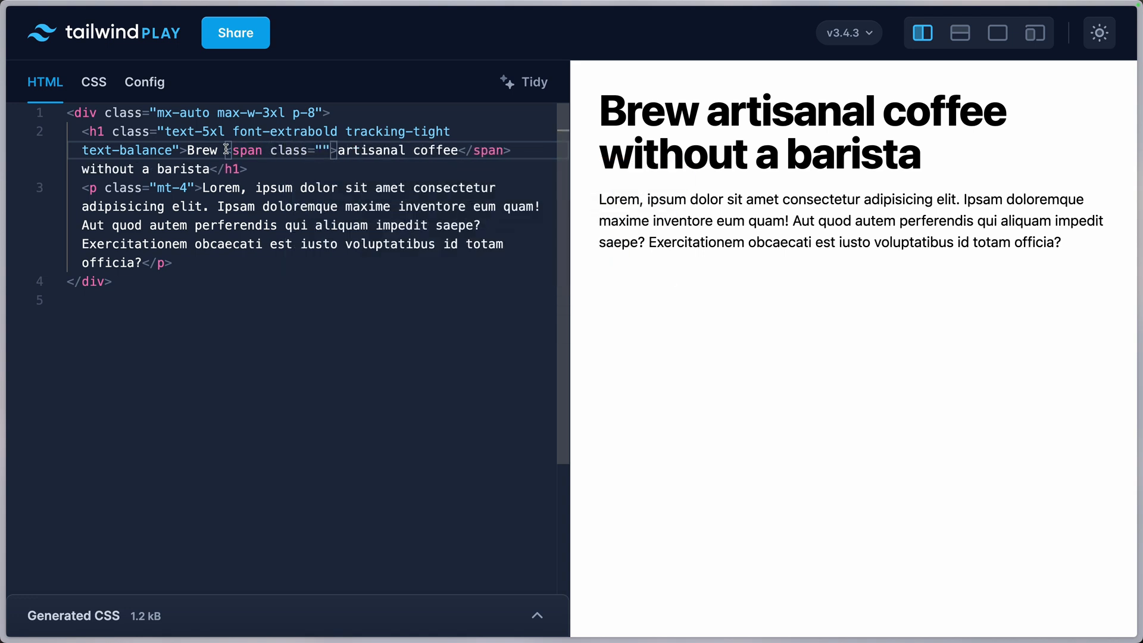
text(text-)
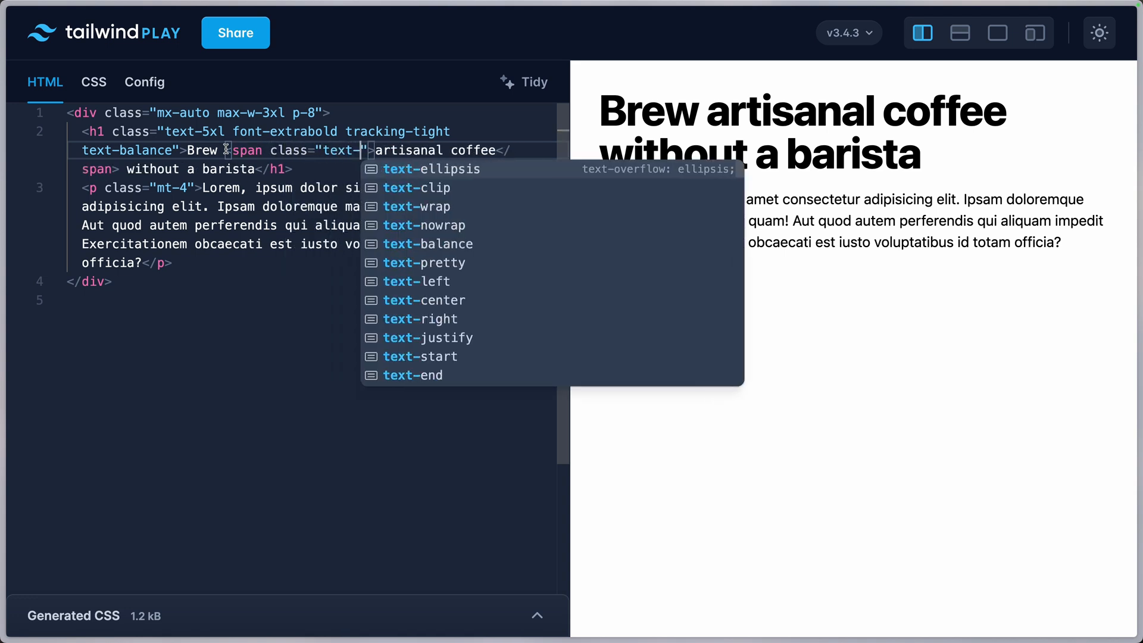
text(amber)
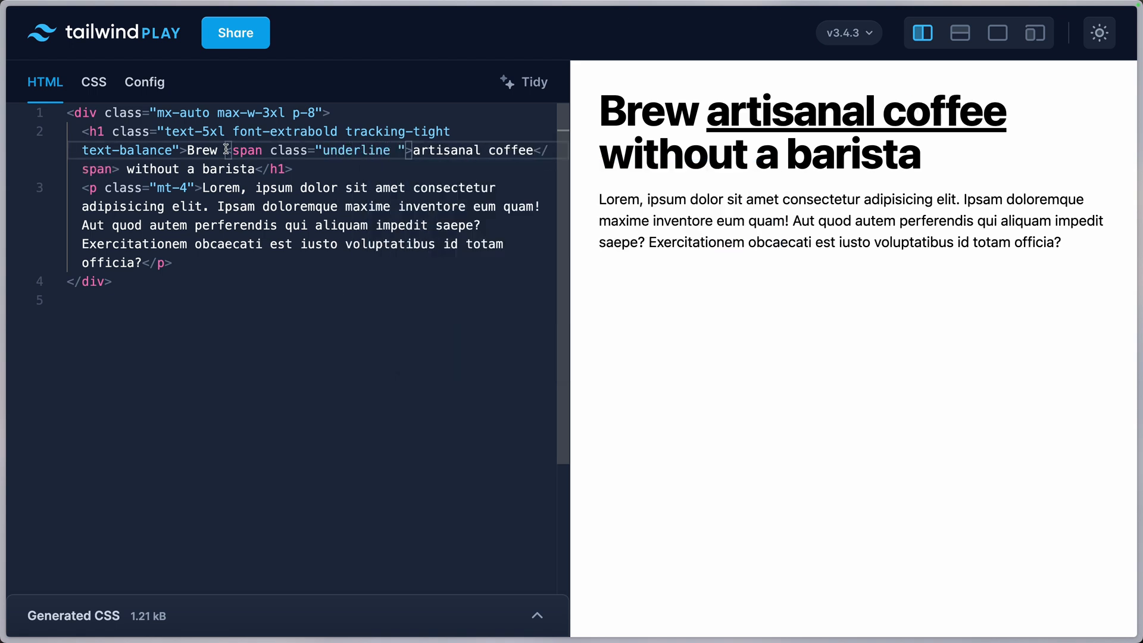
text(decro)
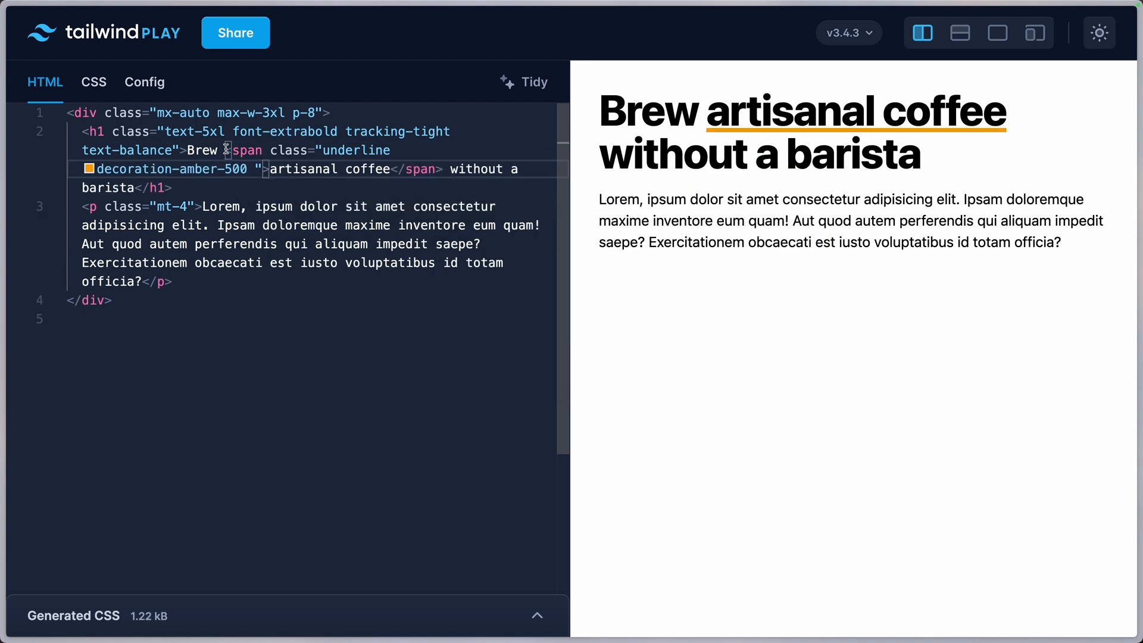
text(decoration-)
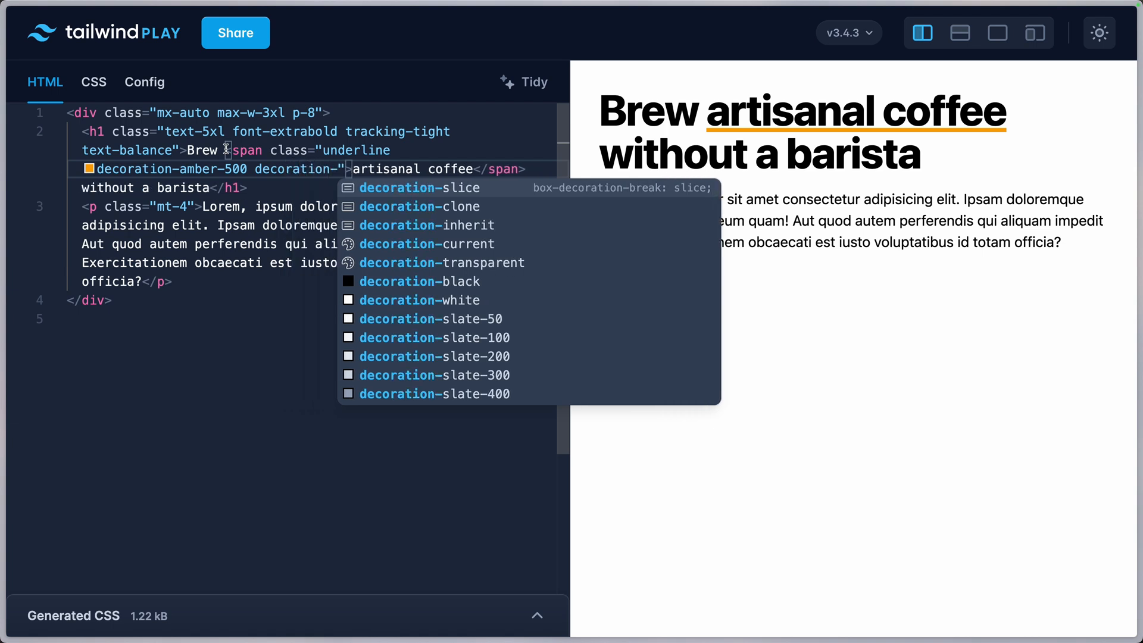
text(dashed underli)
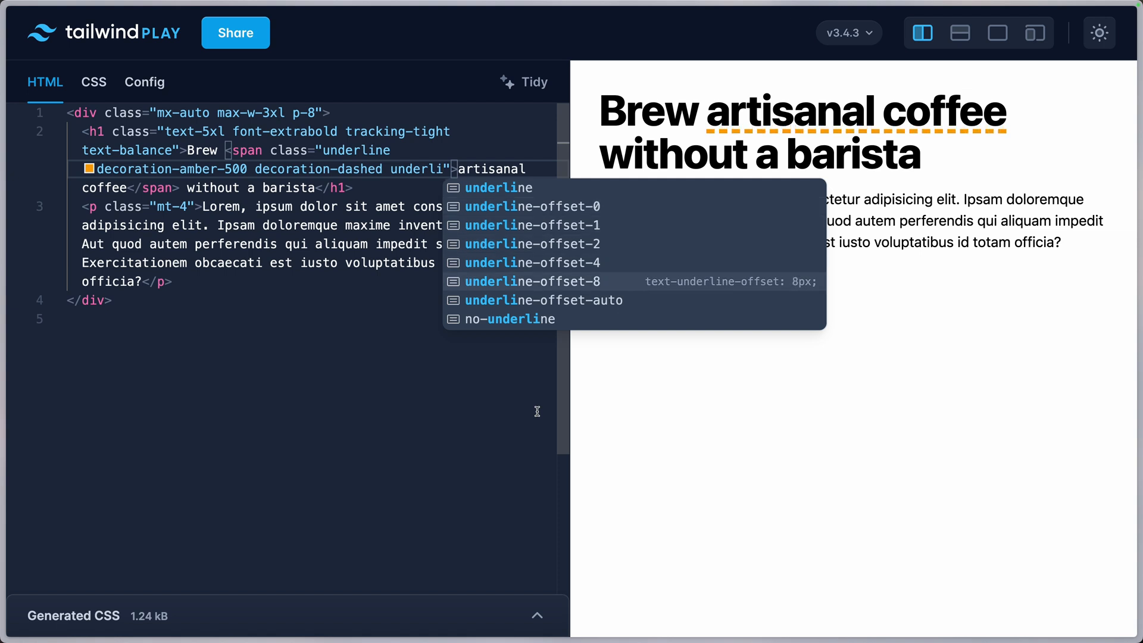
Scroll the article down to the 'Make it pop' word-highlighting examples.
click(532, 263)
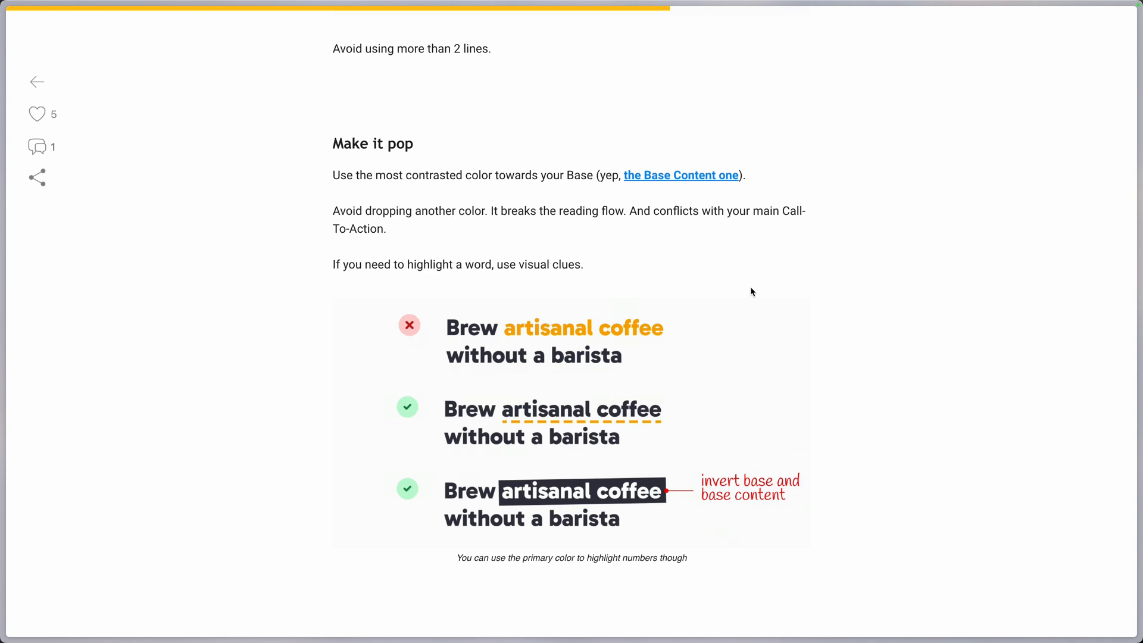
mouse_move(442, 416)
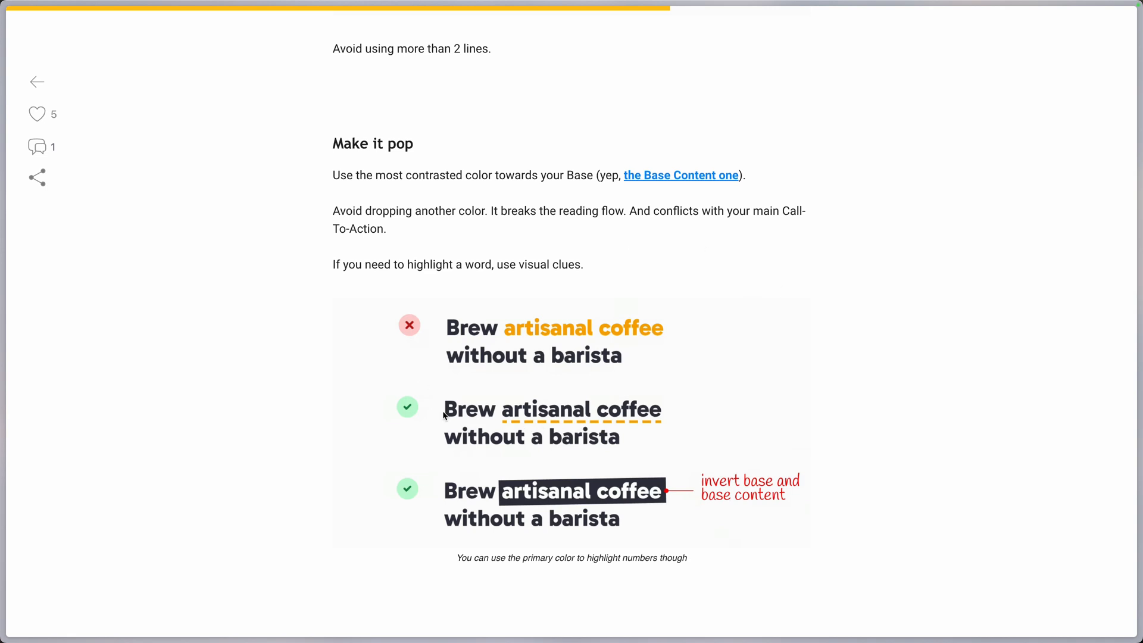
scroll(down, 3)
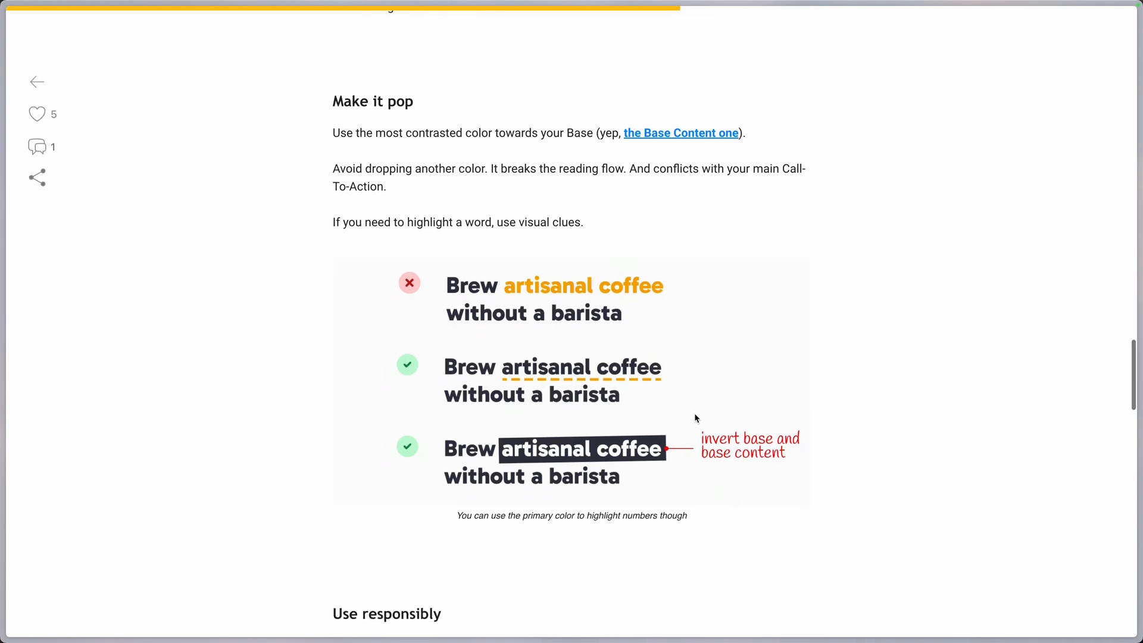
scroll(down, 3)
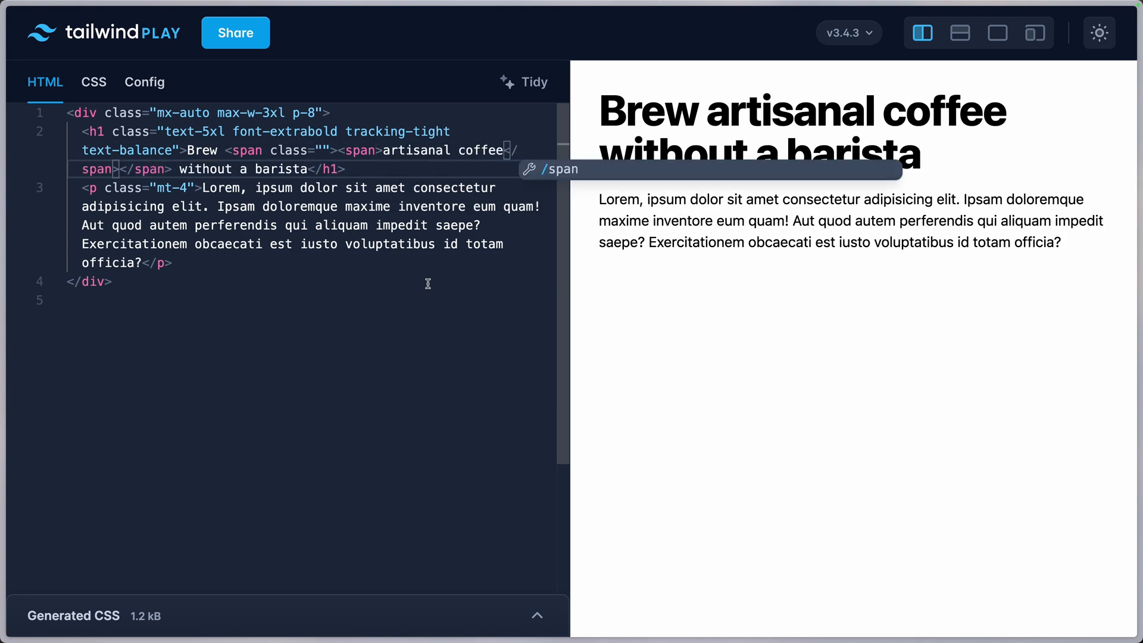
Tidy the markup and give the spans bg-black, white text and px-1 padding.
click(523, 81)
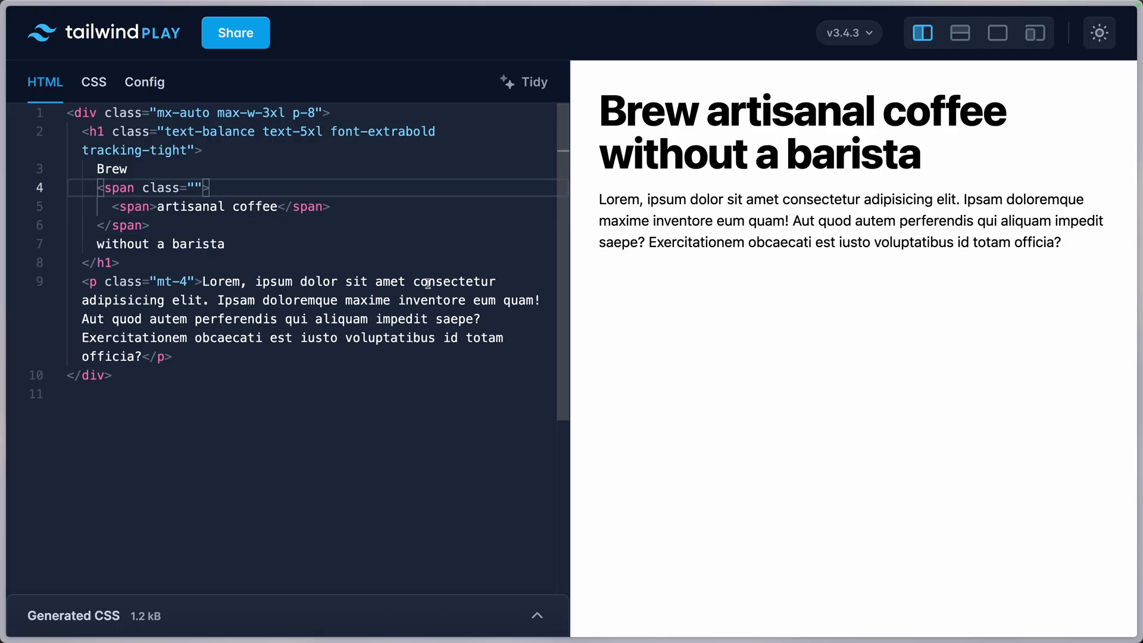
text(bg-black)
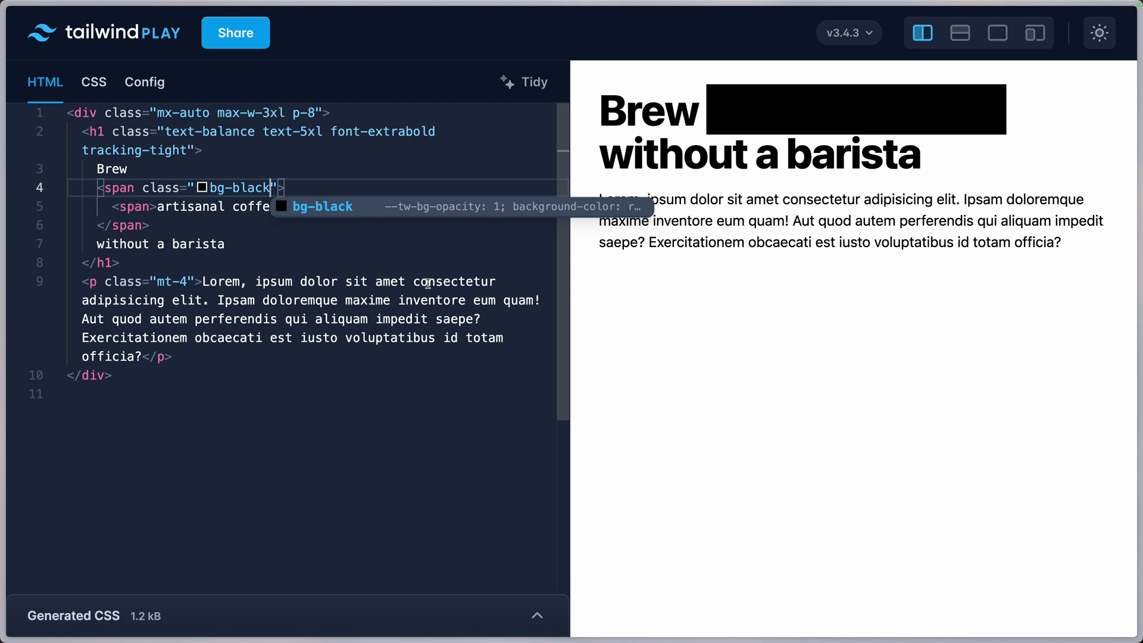
text(text-white")
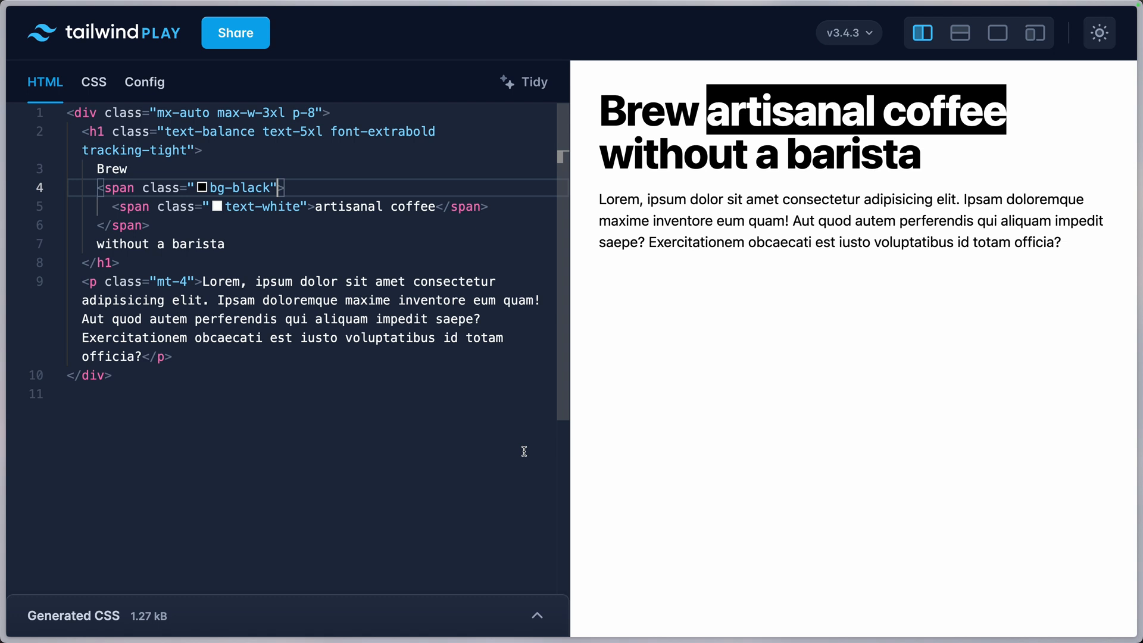
text(px-1)
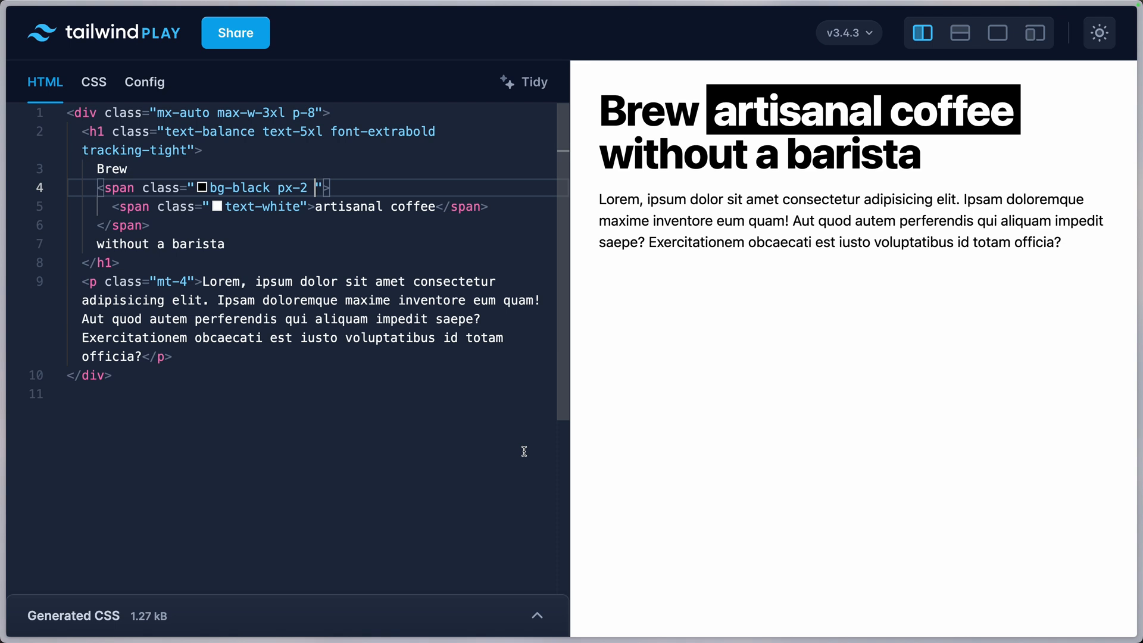
Add -rotate-1 inline-block to the outer span and rotate-1 inline-block to the inner span.
text(-ro)
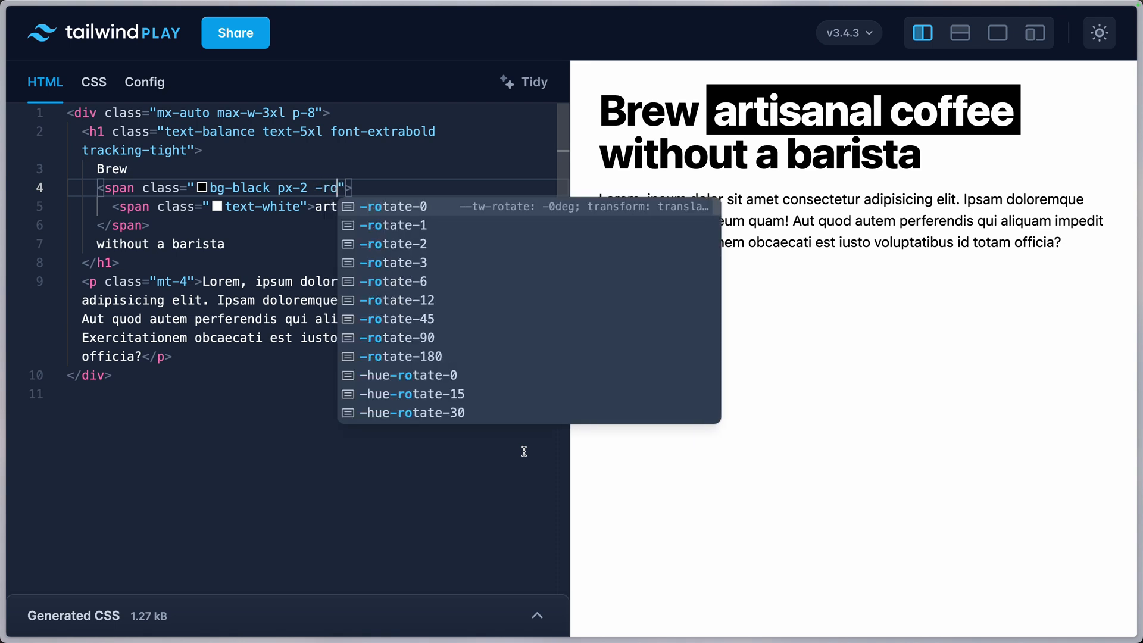
click(394, 224)
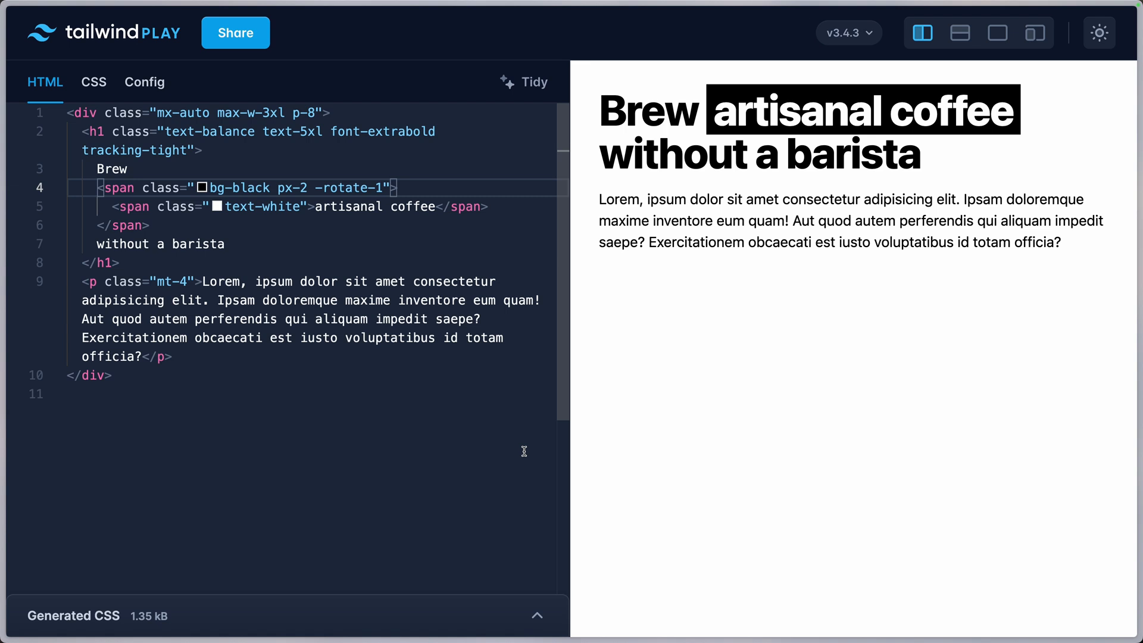
text(inline-block)
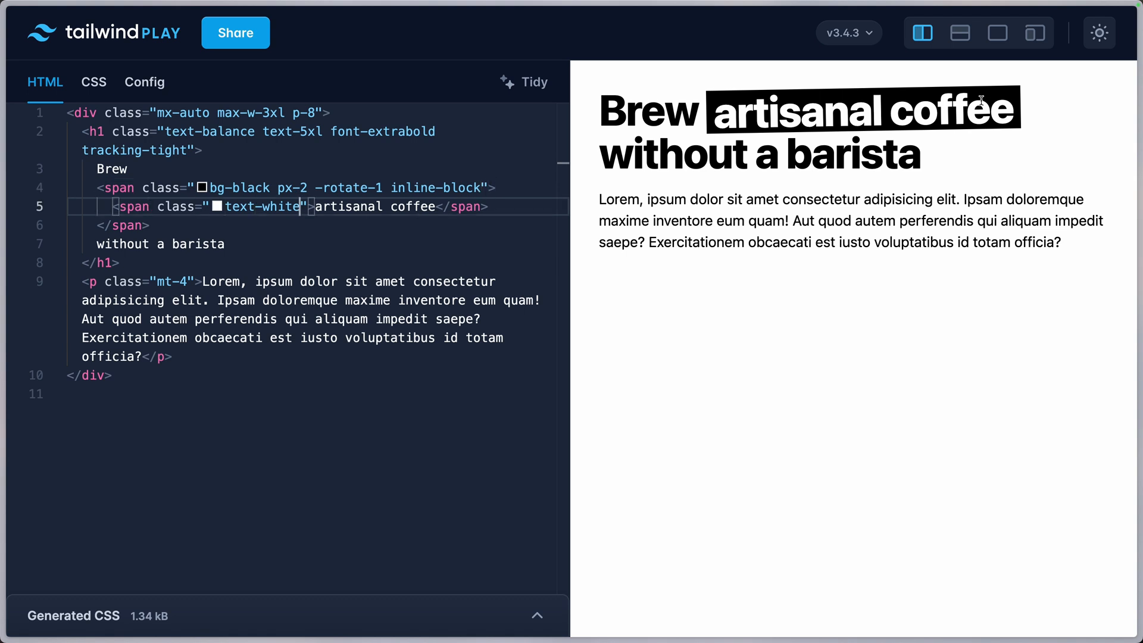
text(rotate-1 inline-)
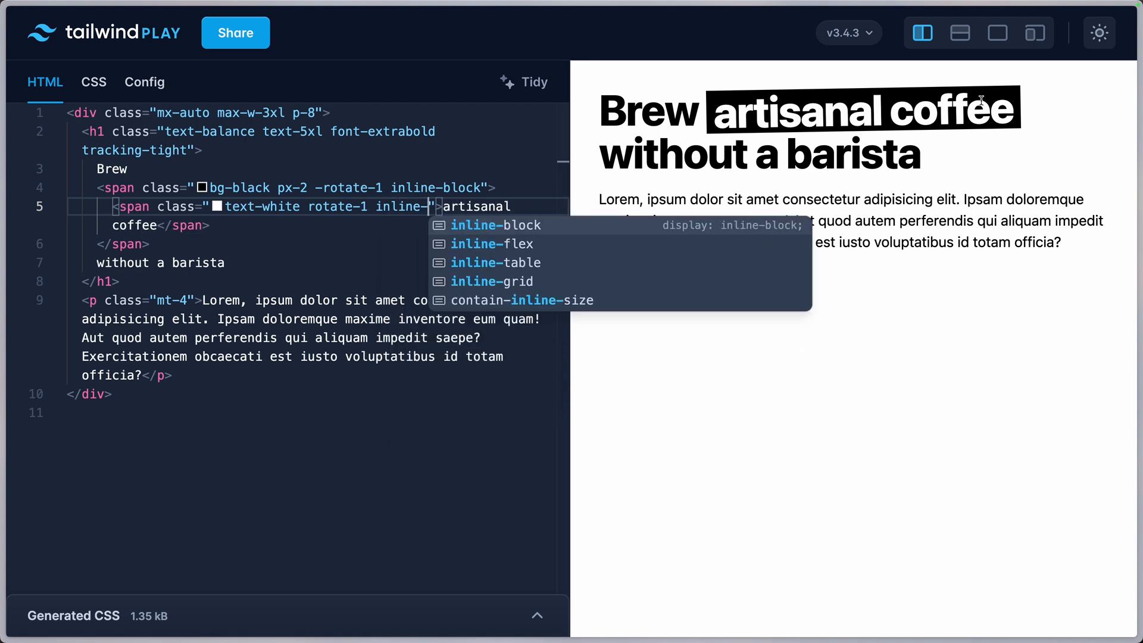
click(497, 225)
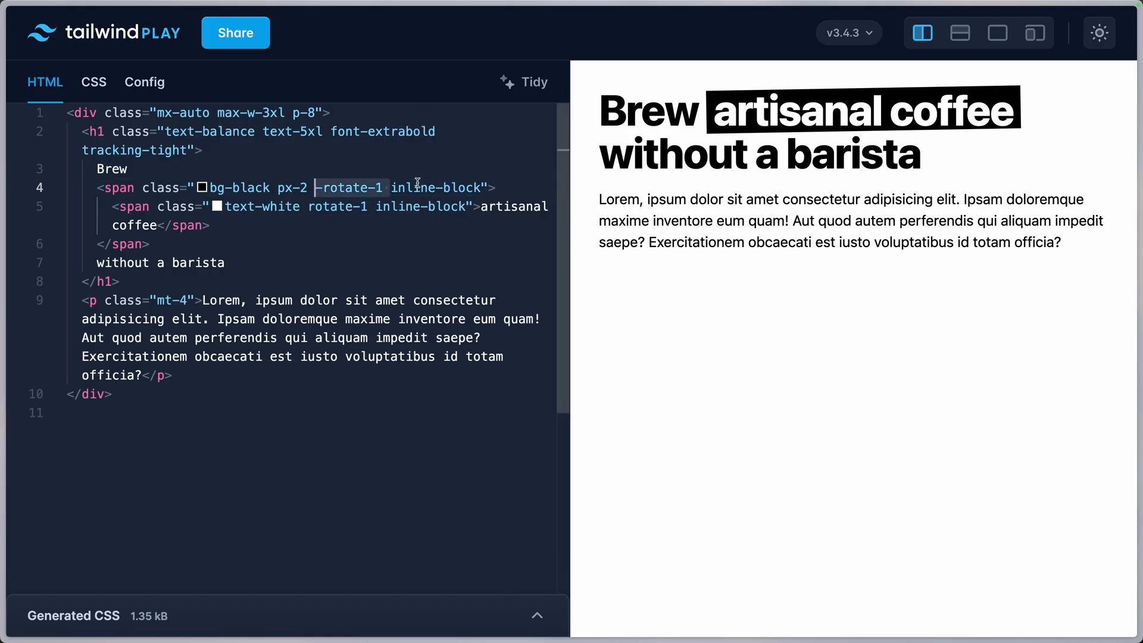
Drop the rotation and give the highlight span absolute inset-0 bg-black classes.
key(Backspace)
text(<span></span>)
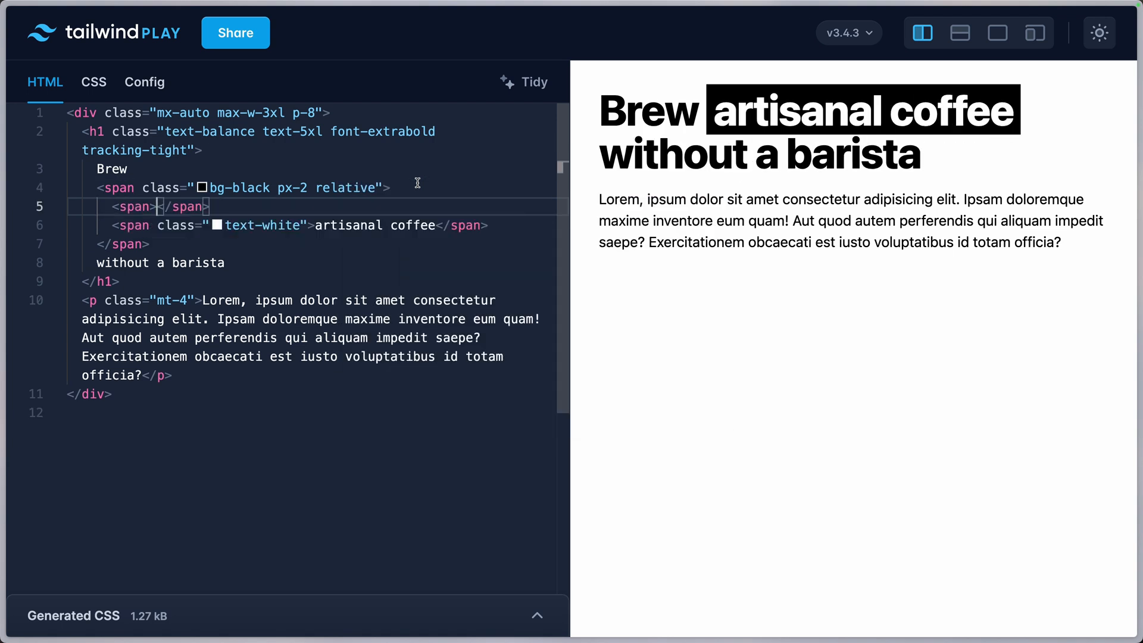
text(class="")
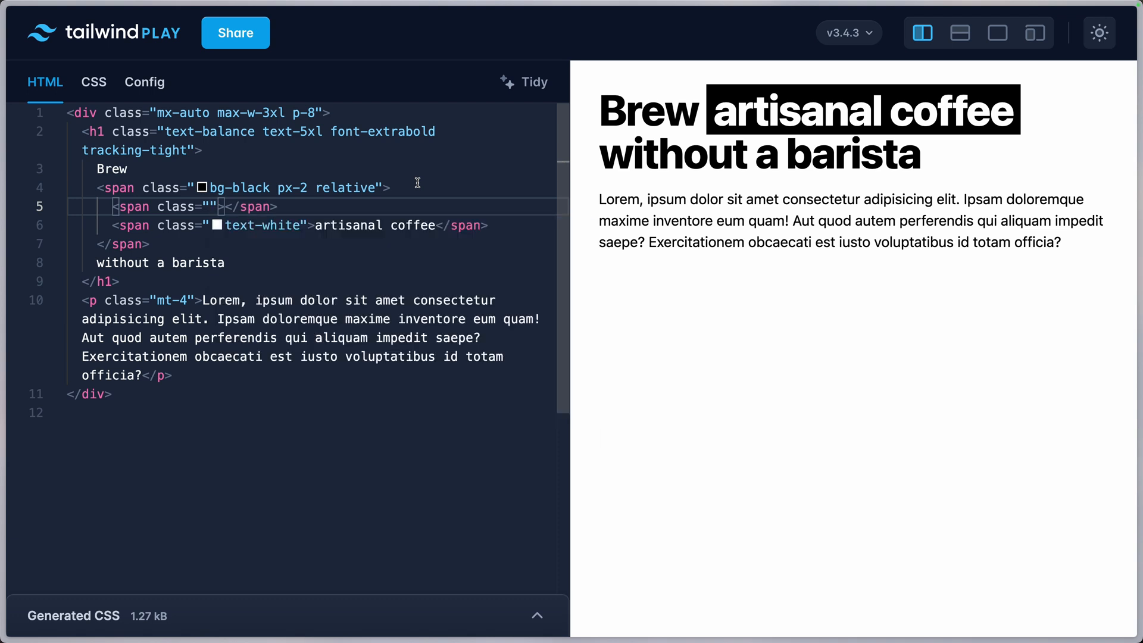
text(a)
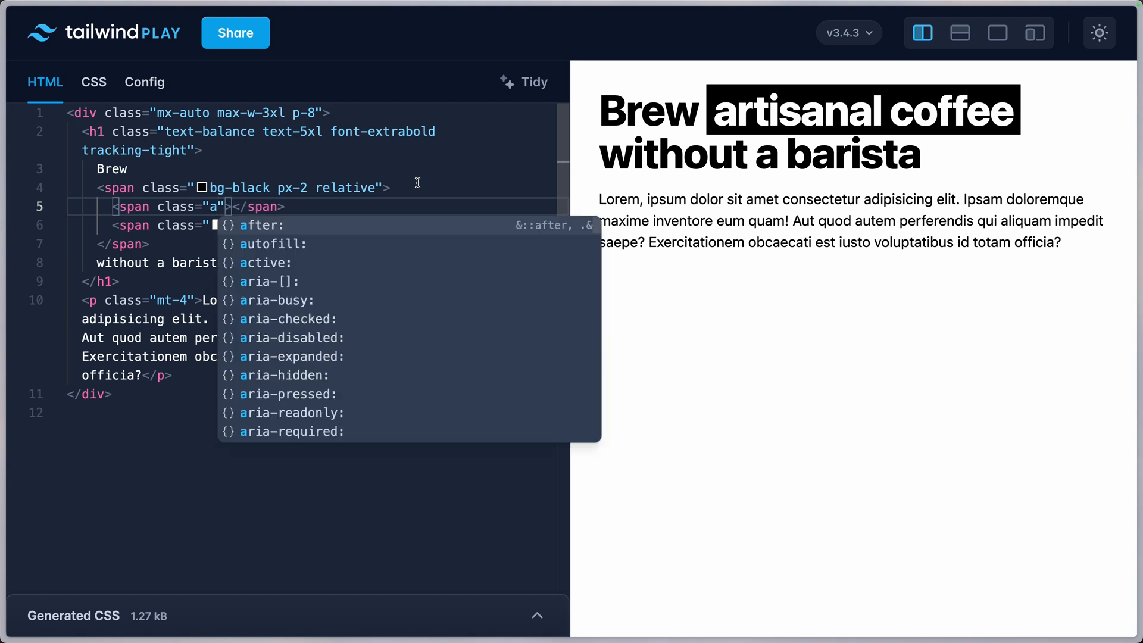
text(bsolute inset-0)
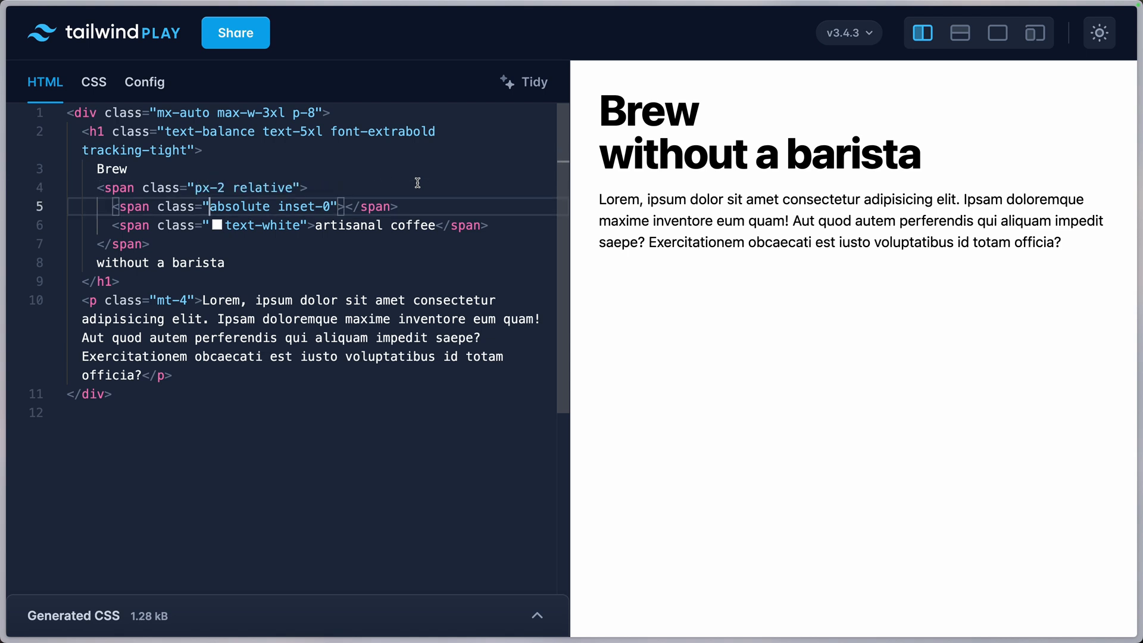
text(bg-black)
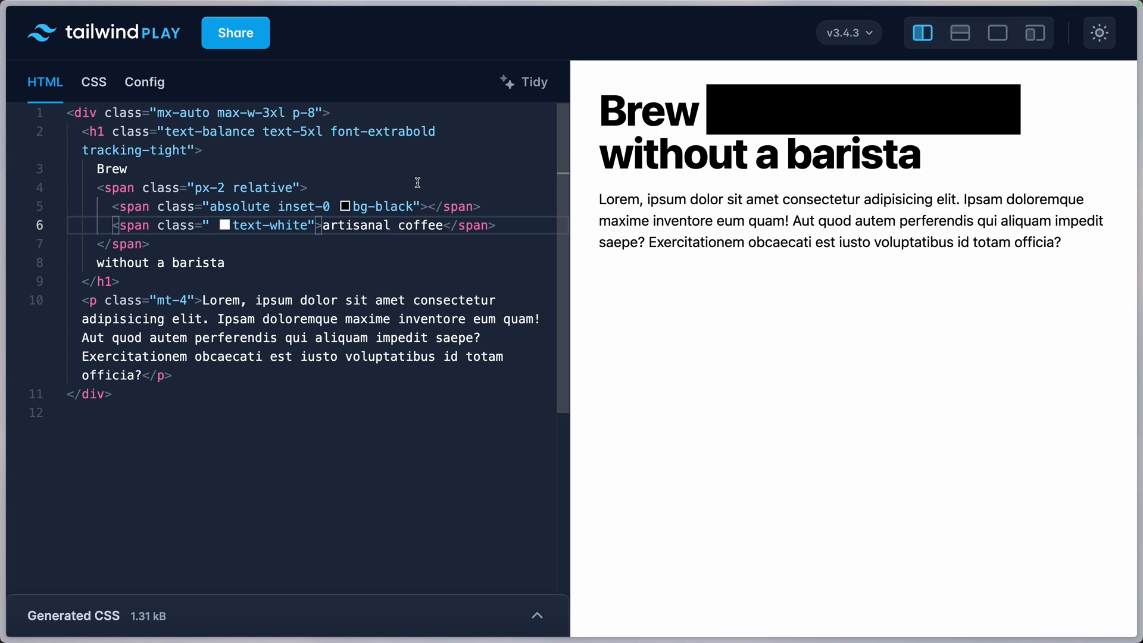
Add isolate to the text span and a slight -rotate-2 tilt to the highlight.
text(isolate)
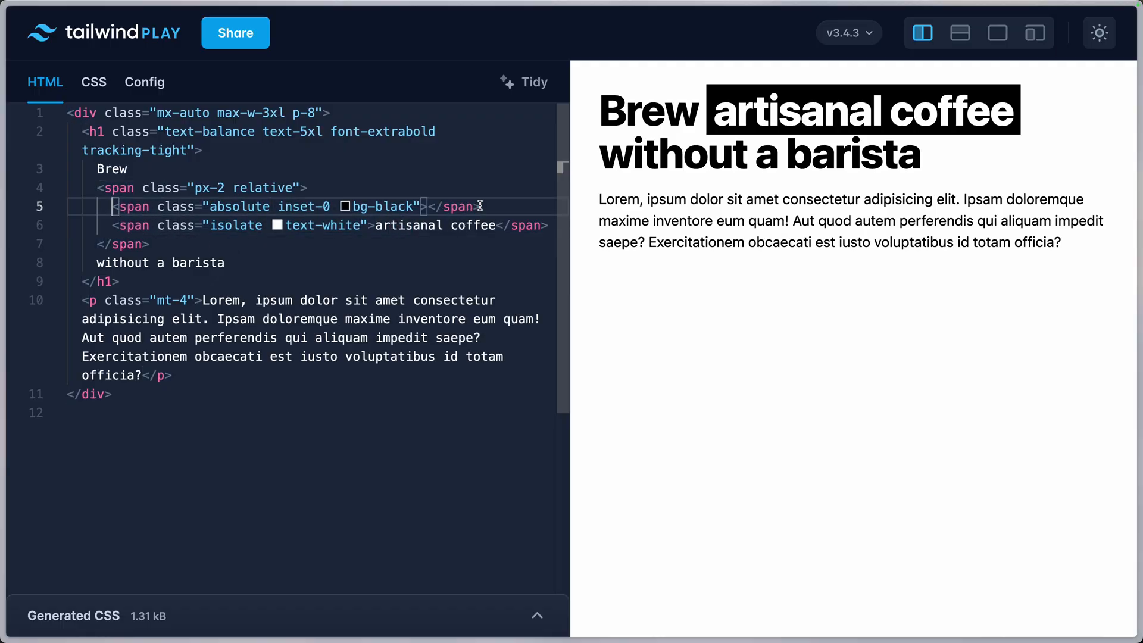
mouse_move(238, 205)
text( aria-hidden="true")
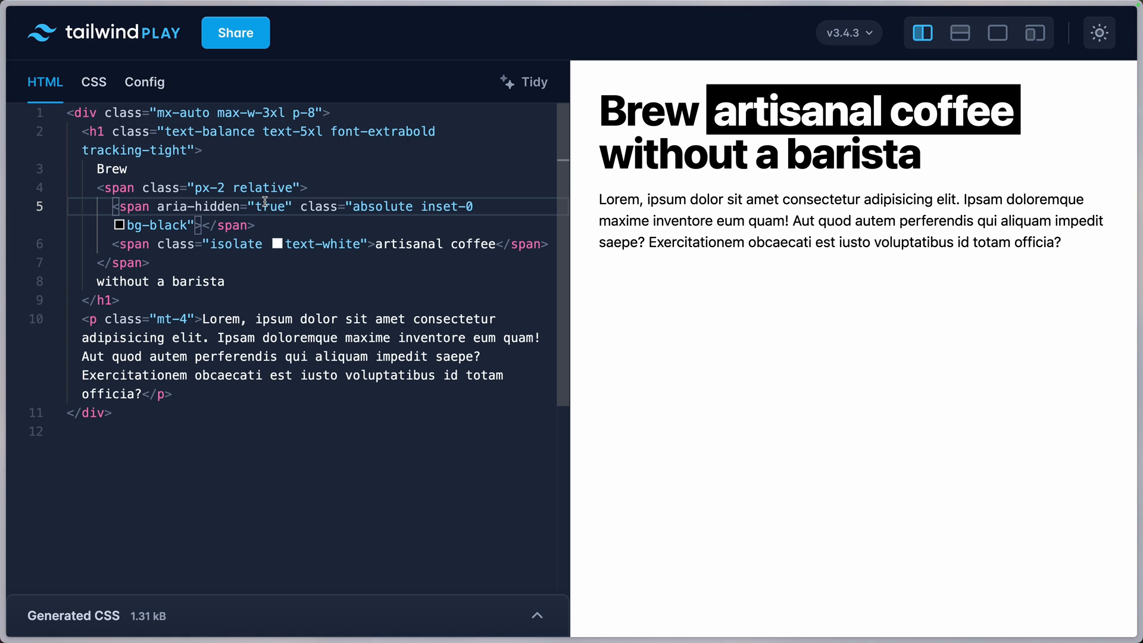
click(479, 207)
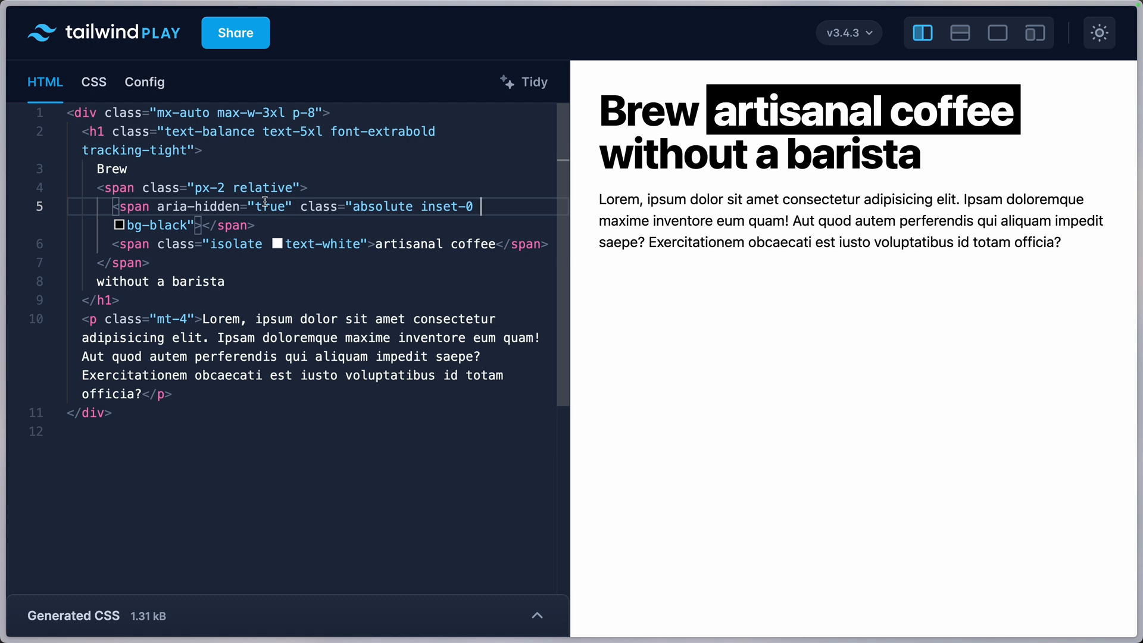
text(-rota)
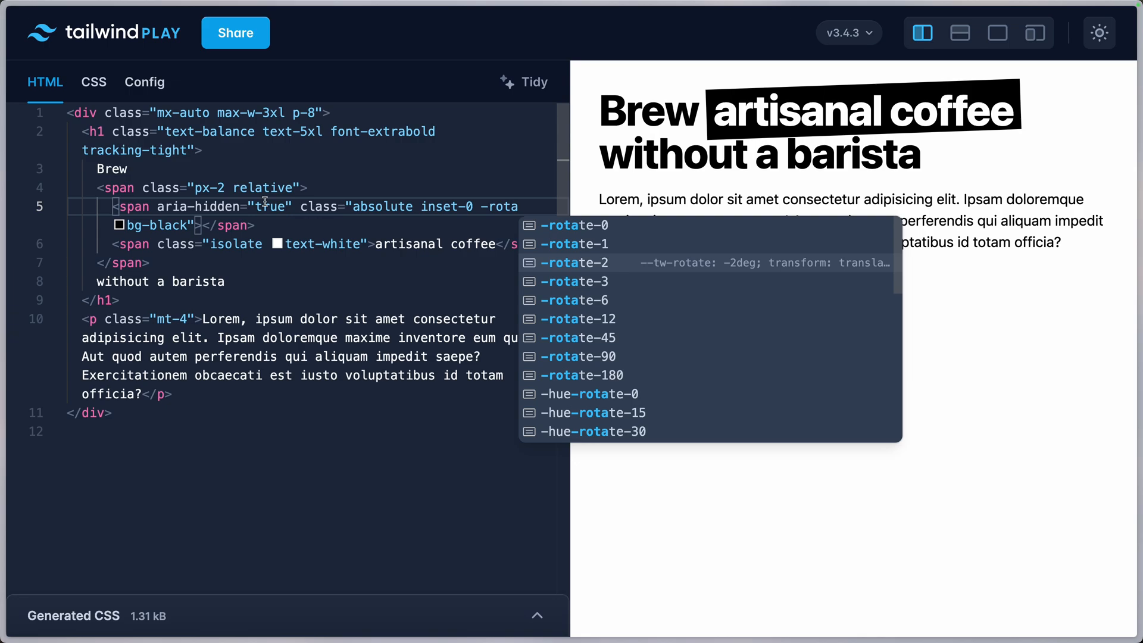
click(575, 243)
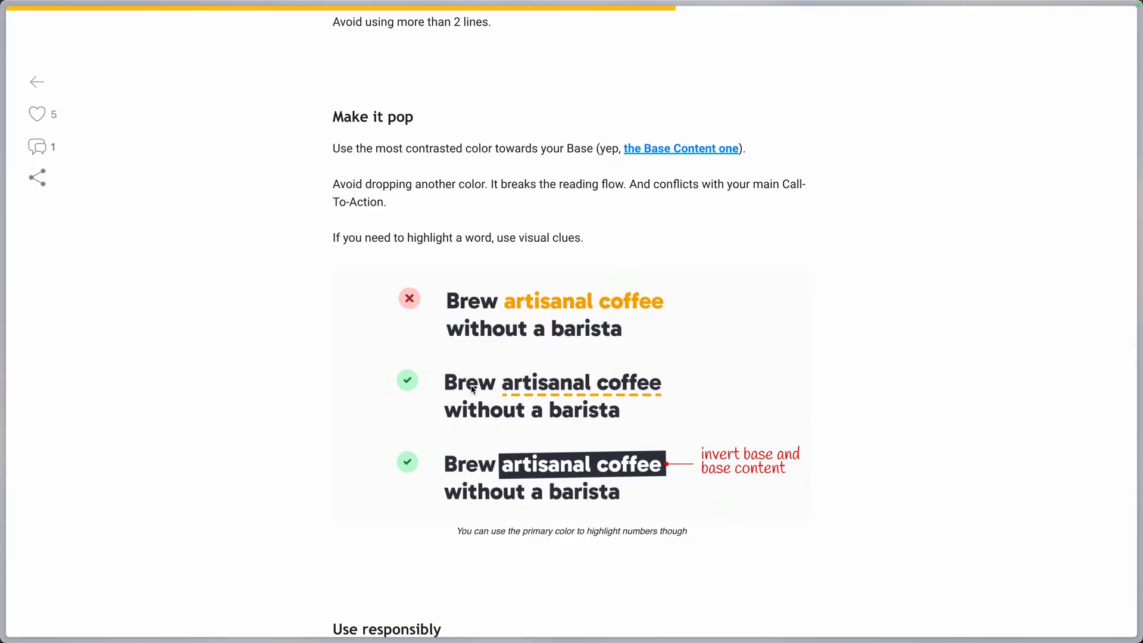
Scroll the article down to the 36px vs 48px 'Make it responsive' comparison.
scroll(down, 3)
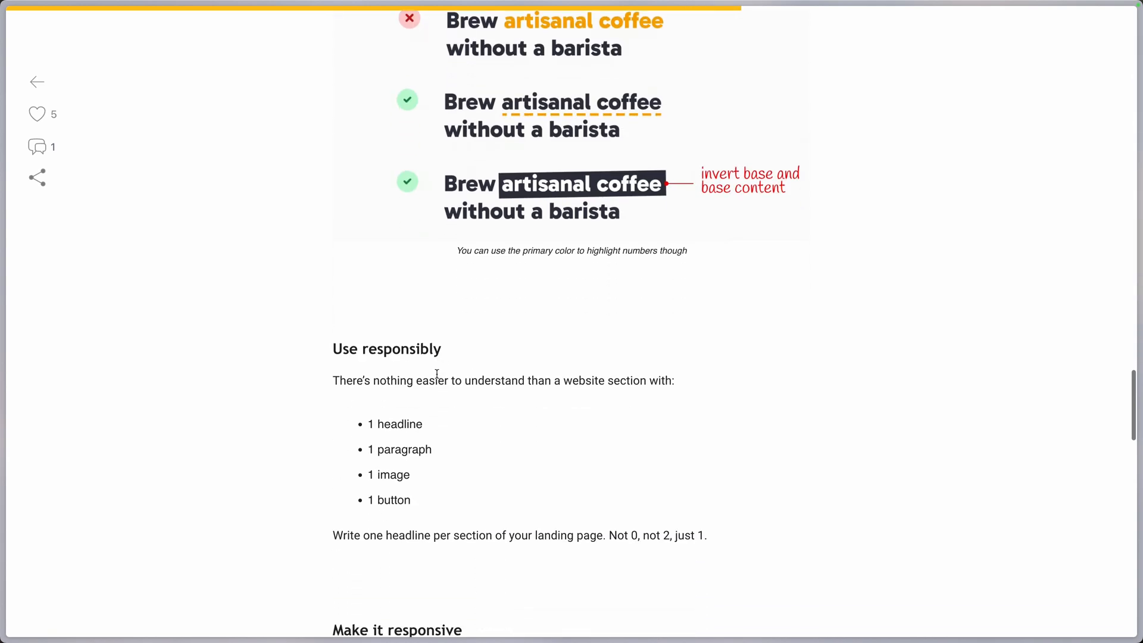
scroll(down, 3)
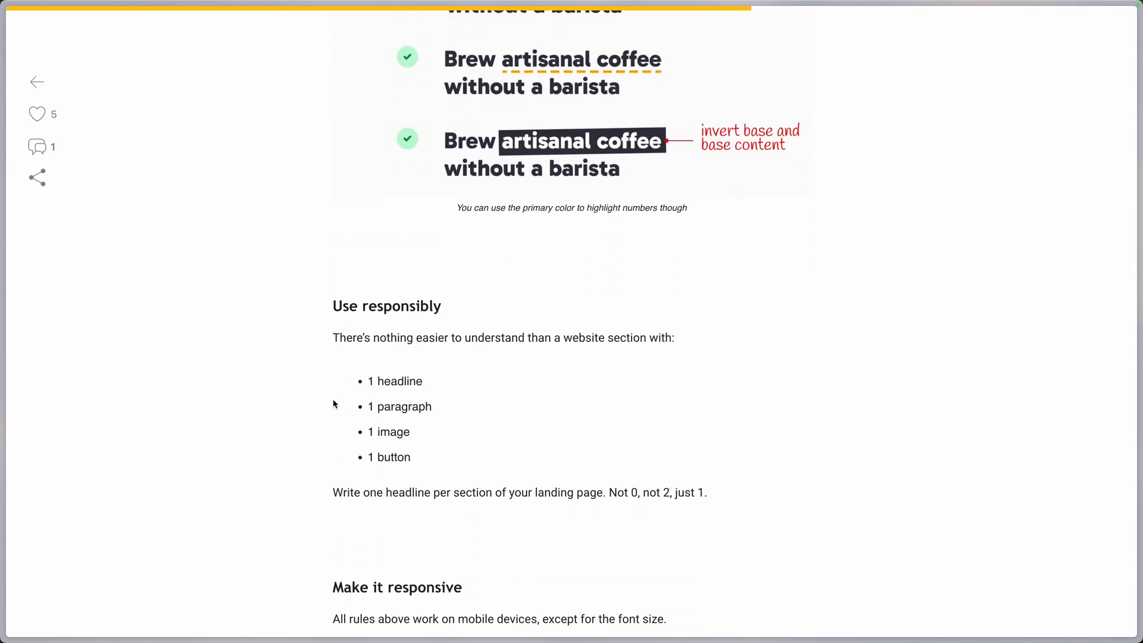
mouse_move(425, 350)
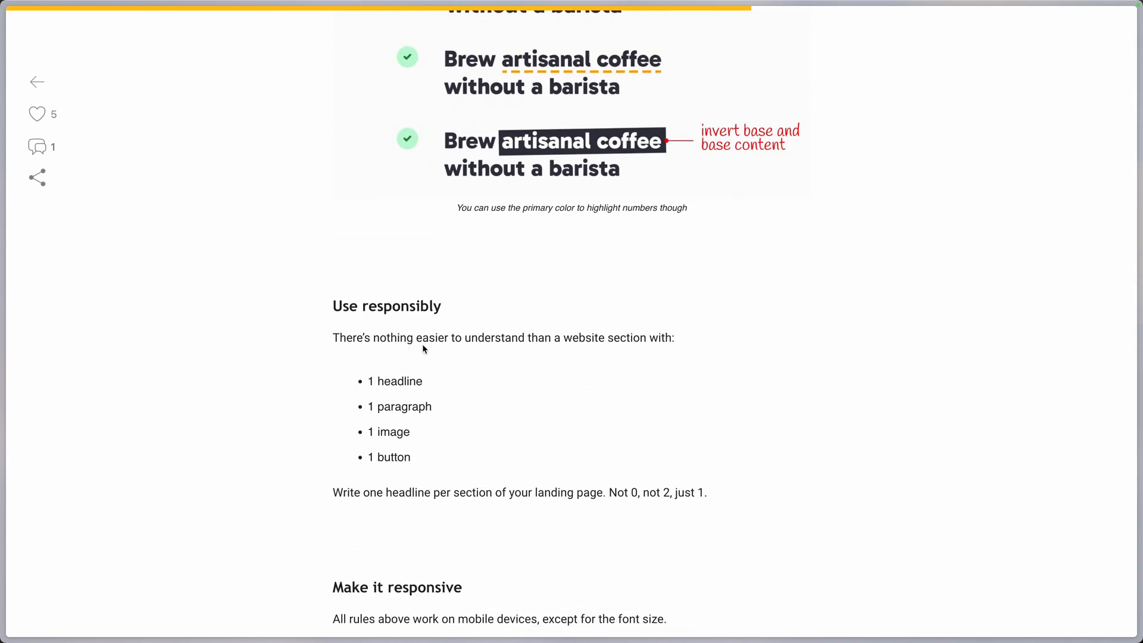
scroll(down, 3)
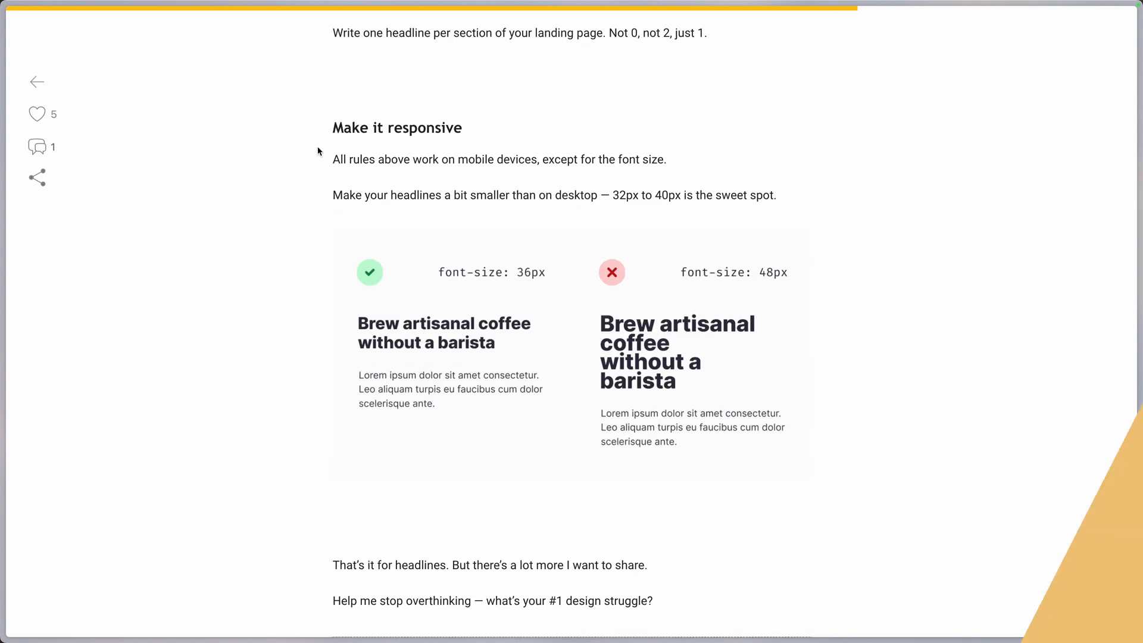
mouse_move(491, 289)
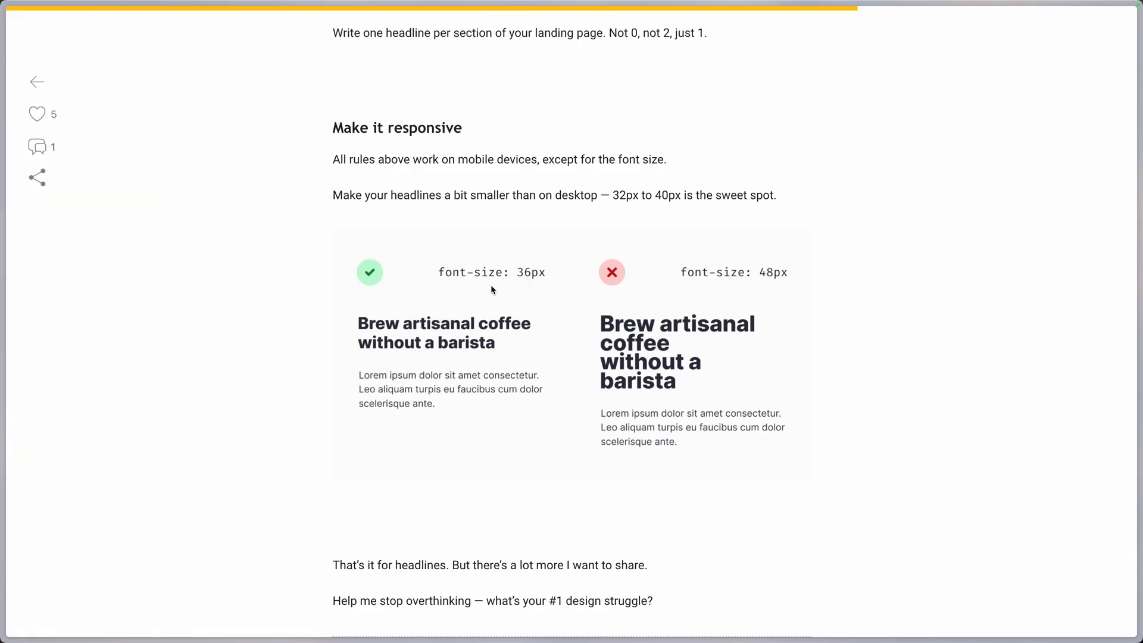
mouse_move(736, 374)
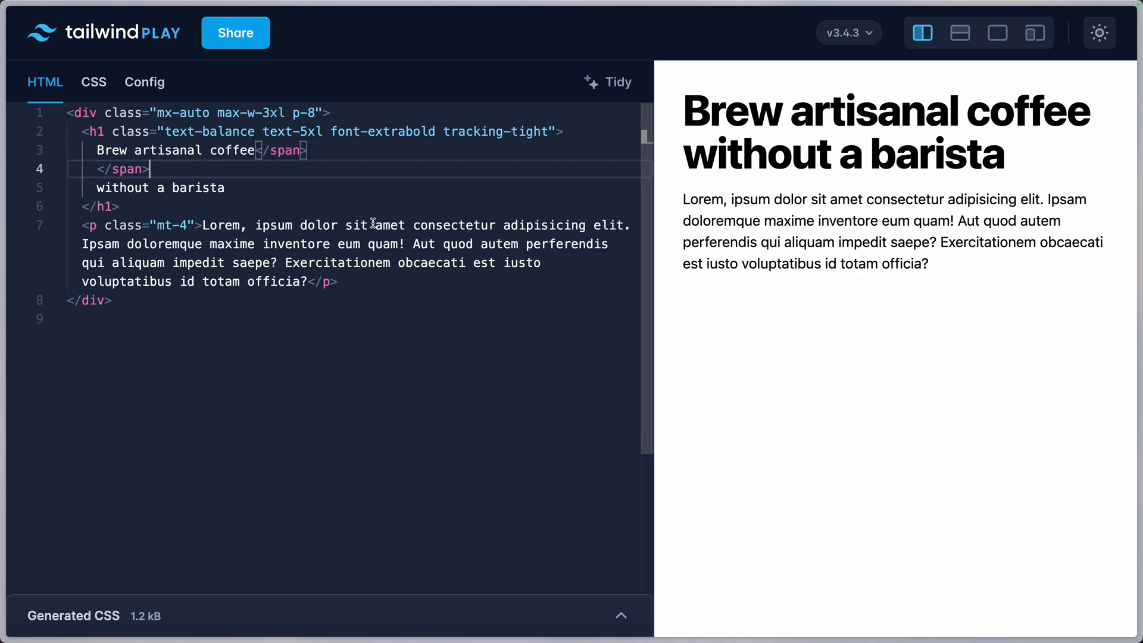
Tidy the headline markup and set its classes to text-3xl md:text-5xl.
click(607, 82)
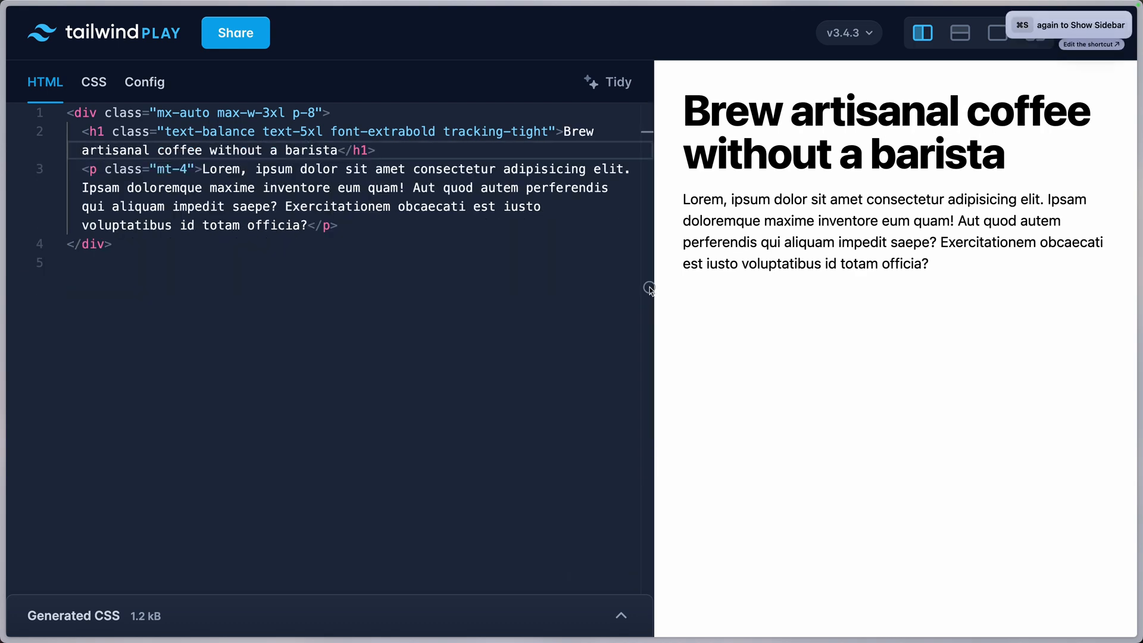
drag(649, 286, 822, 277)
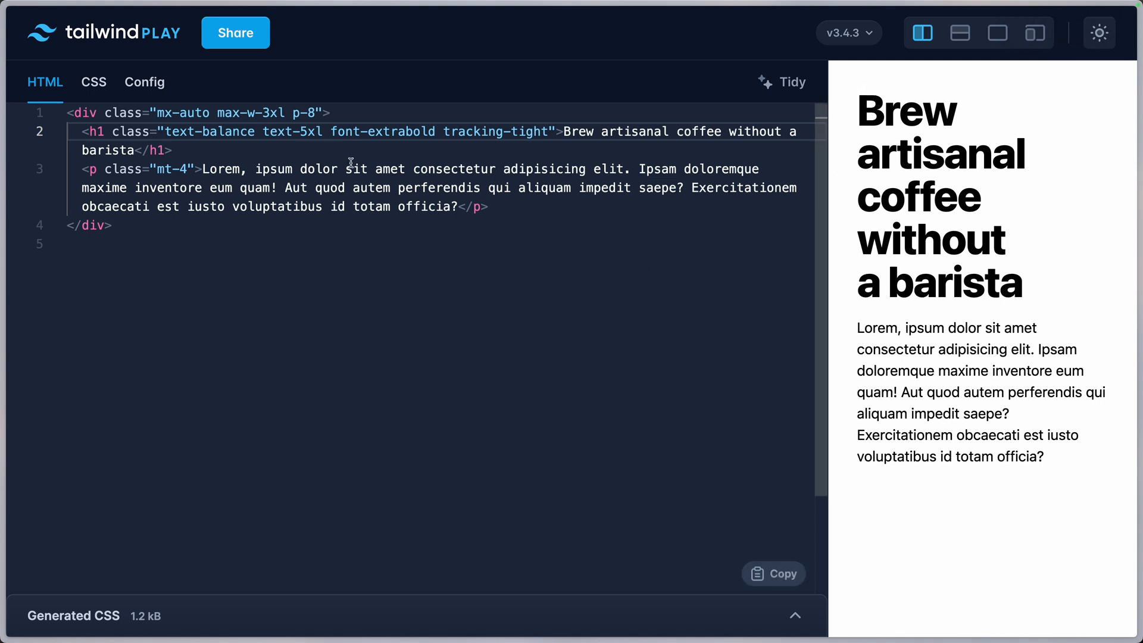
mouse_move(290, 133)
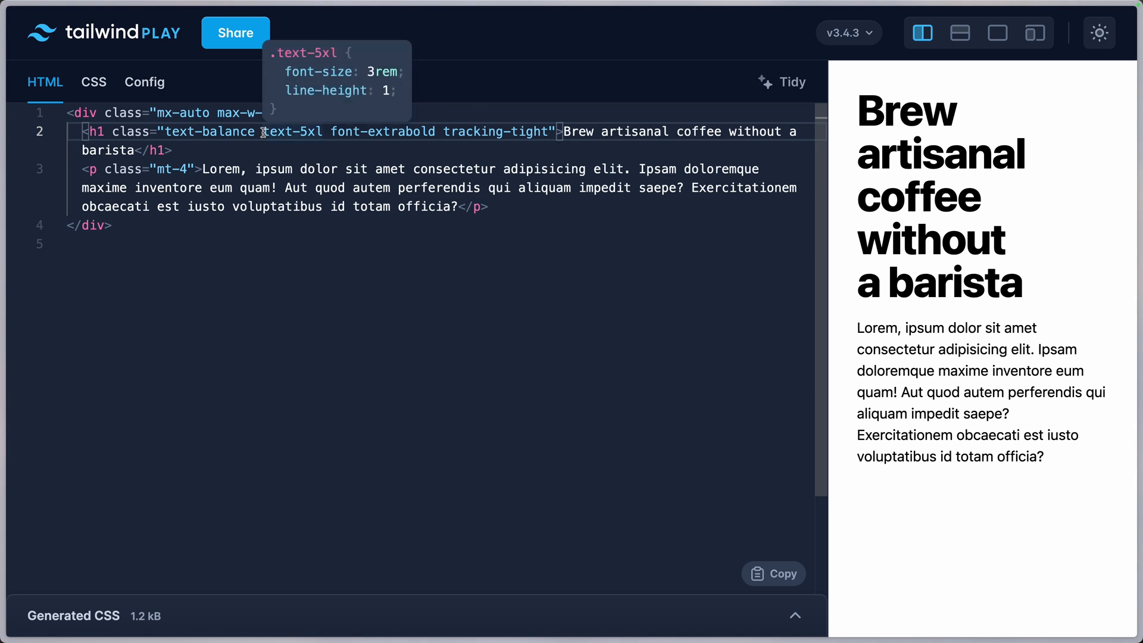
text(md:)
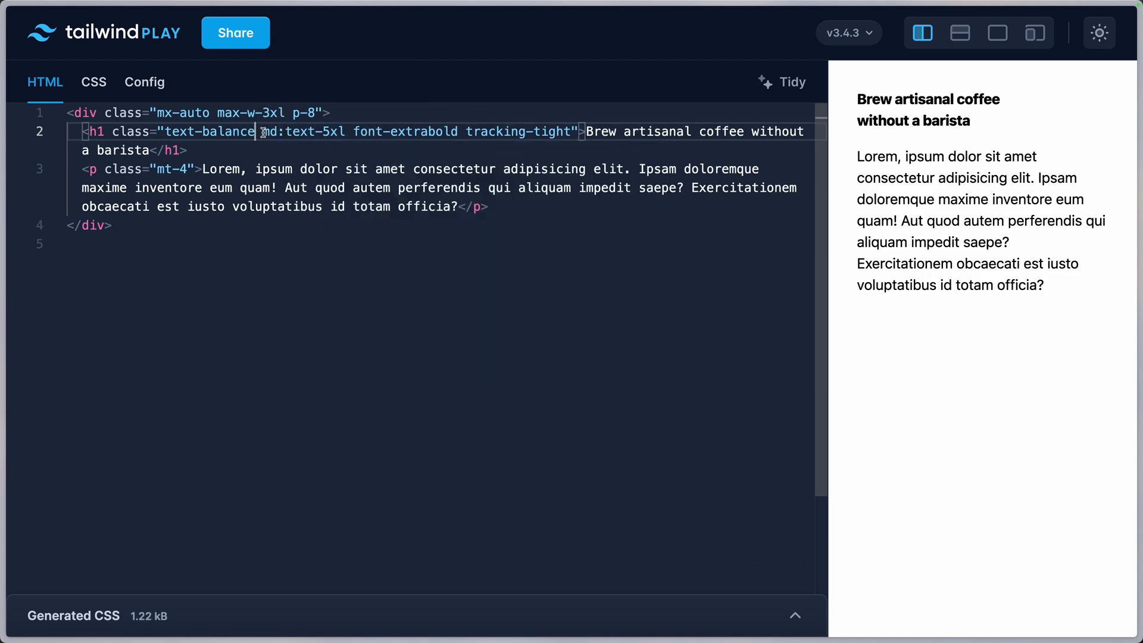
text(text-)
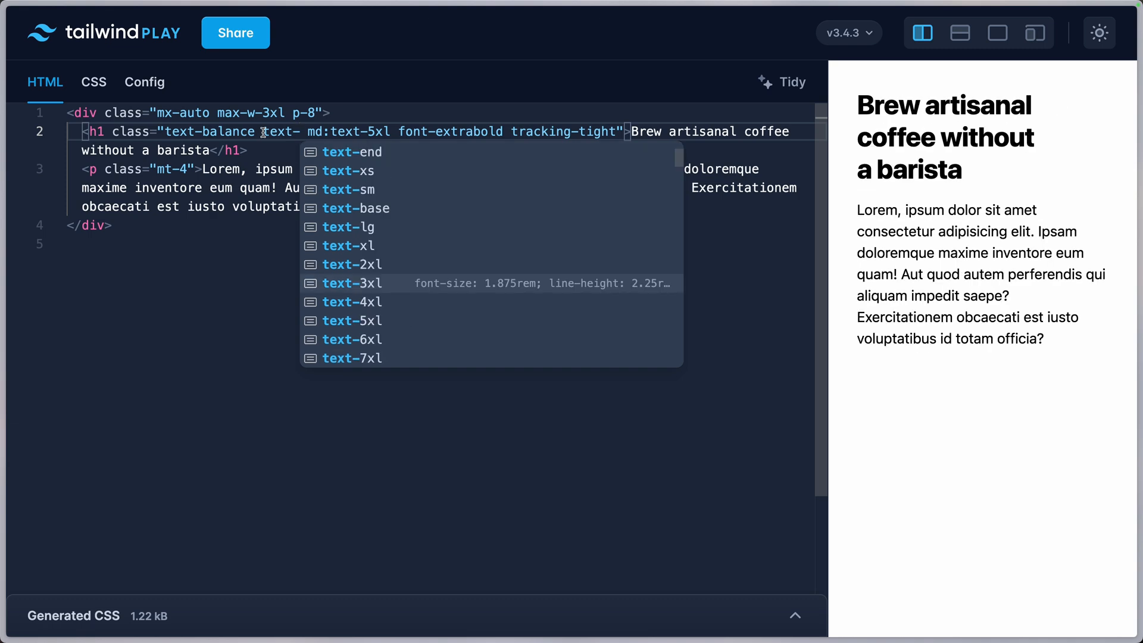
click(353, 283)
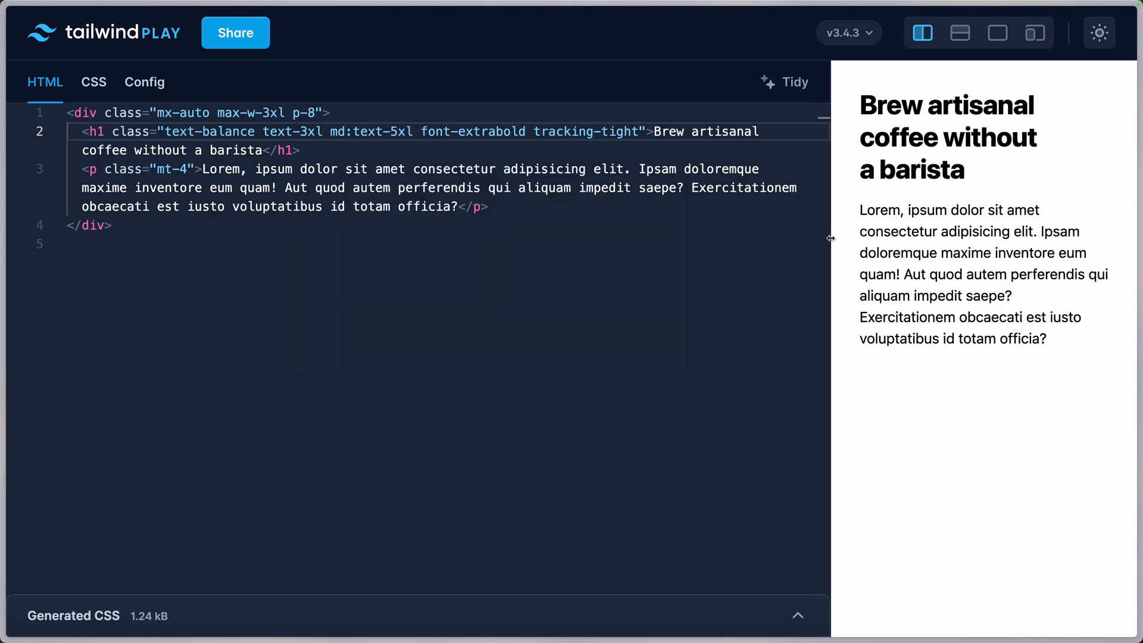
Resize the preview across the md breakpoint to check the headline size switch.
drag(829, 237, 722, 237)
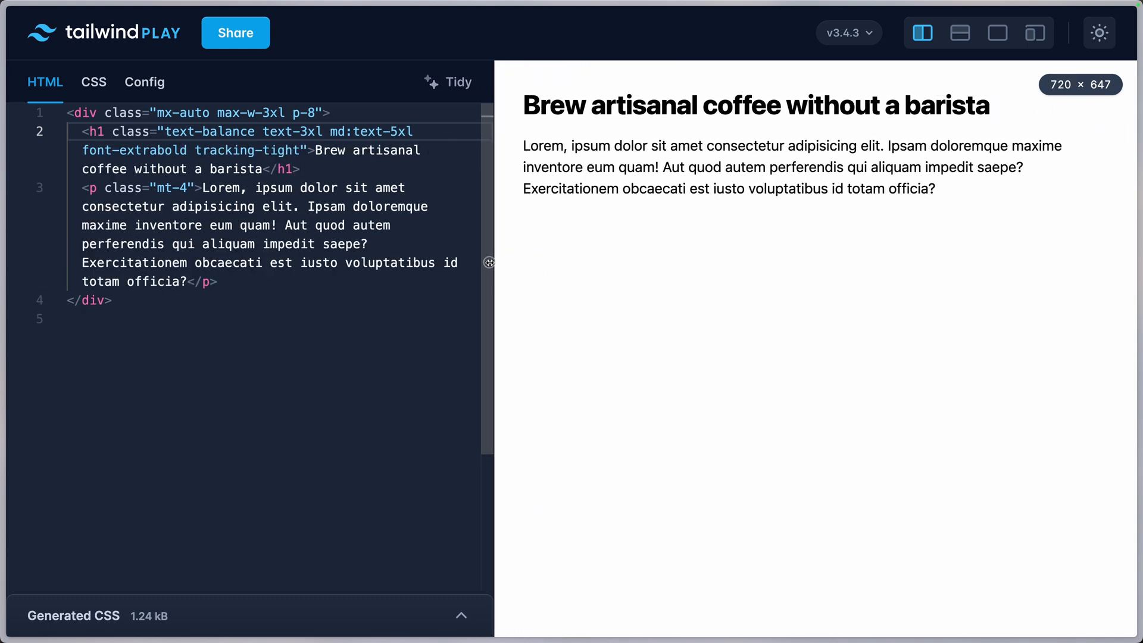
drag(488, 262, 434, 268)
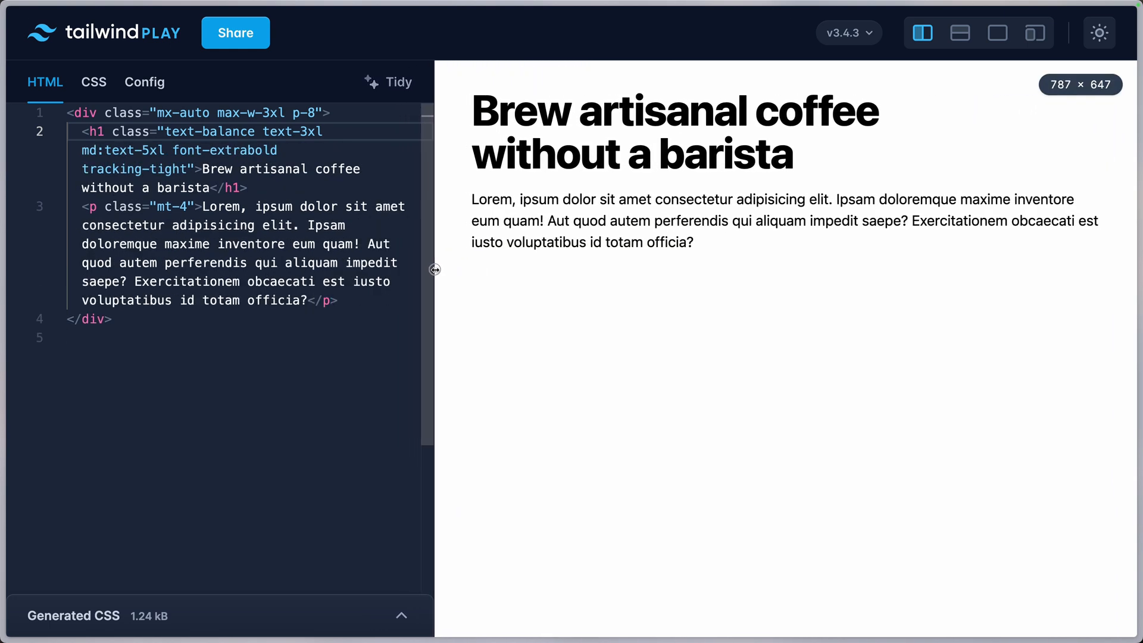
drag(434, 269, 713, 260)
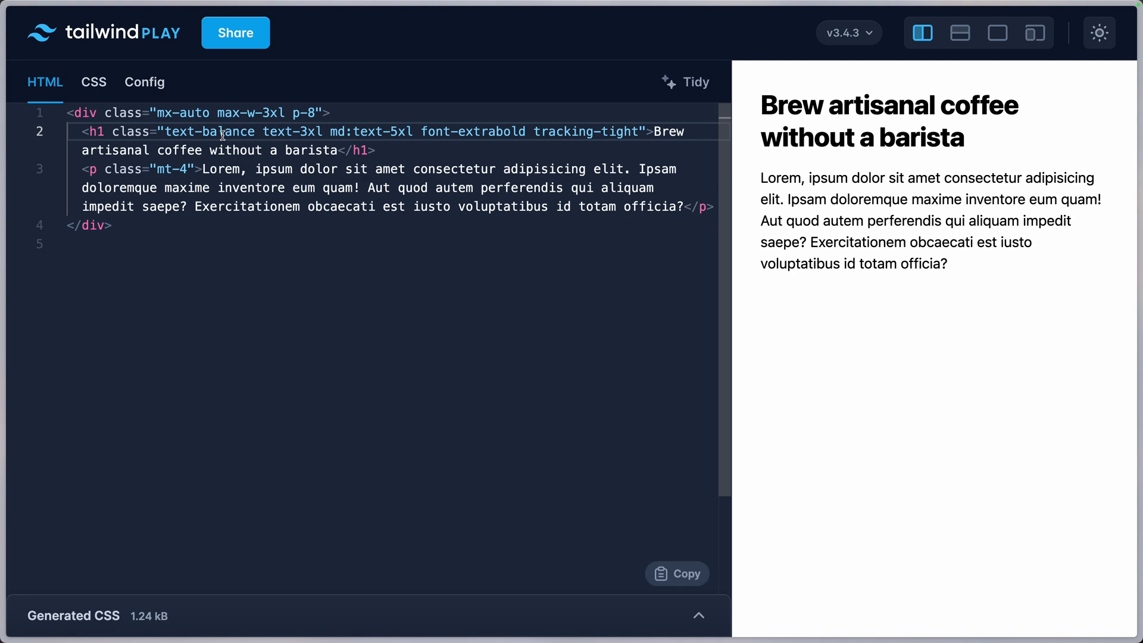
mouse_move(294, 132)
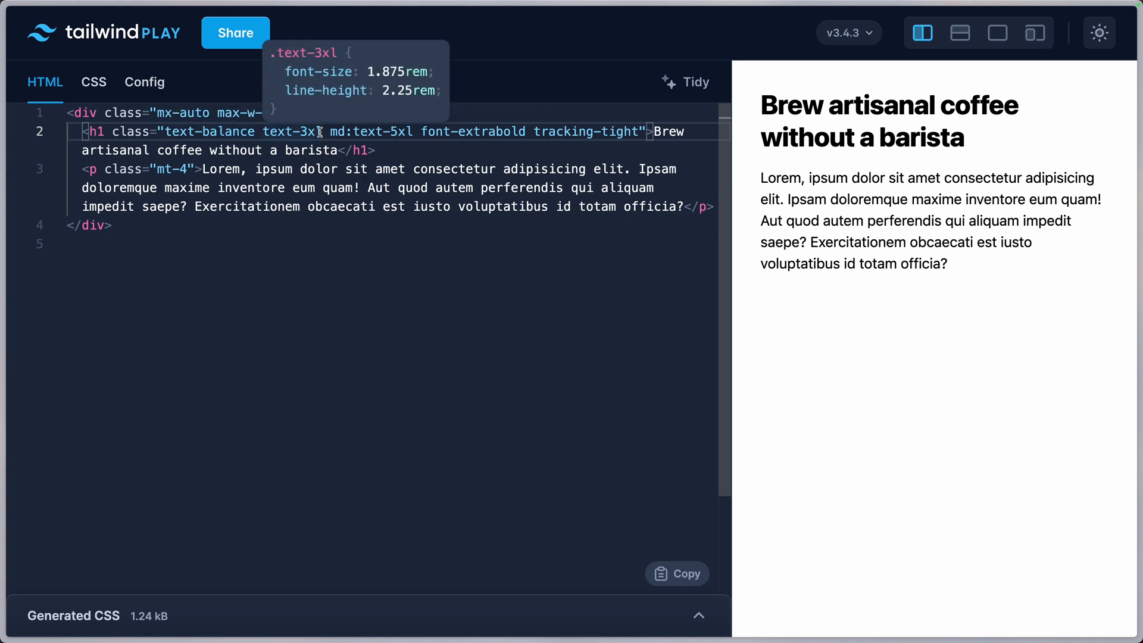
Add sm:text-4xl and a max-w-lg cap to the headline, checking preview widths.
text(sm:text-4)
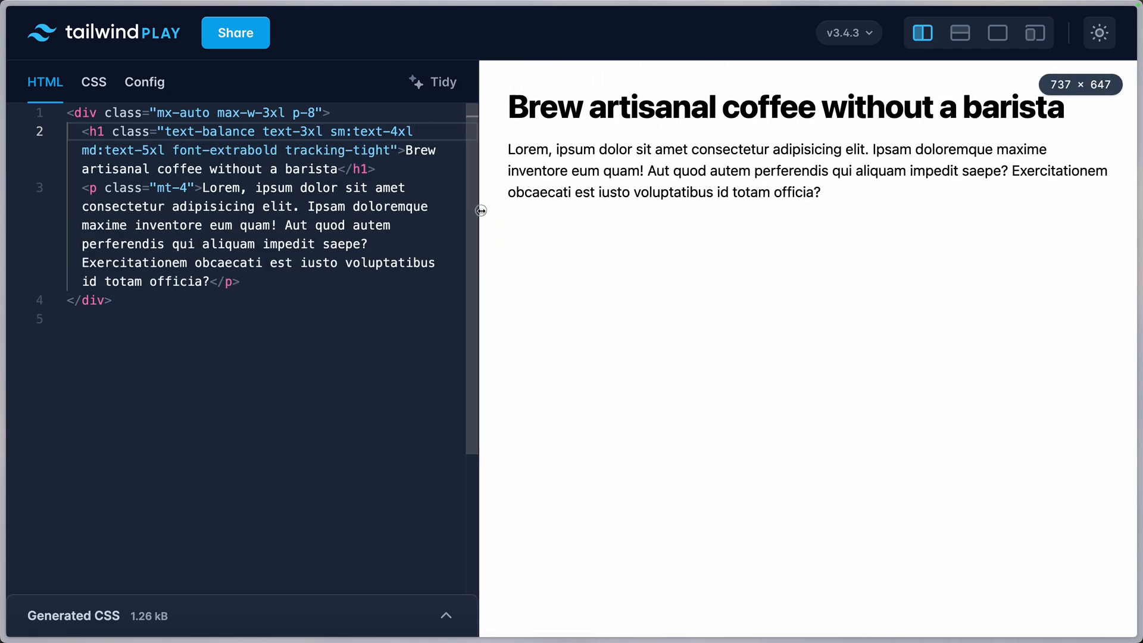
drag(480, 210, 491, 217)
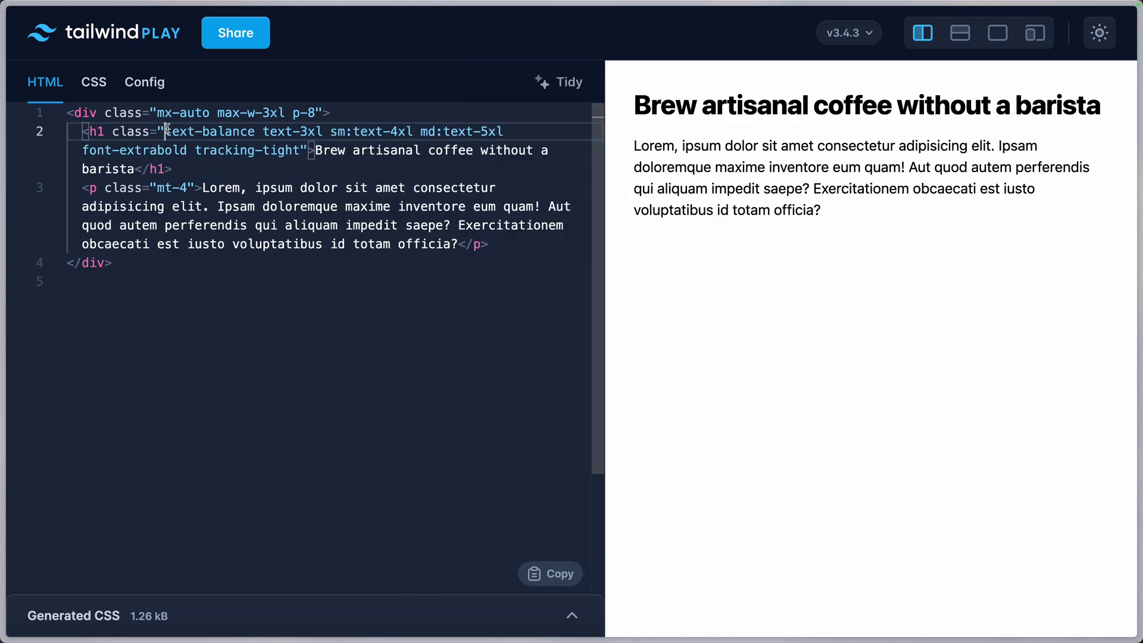
text(max-w-md)
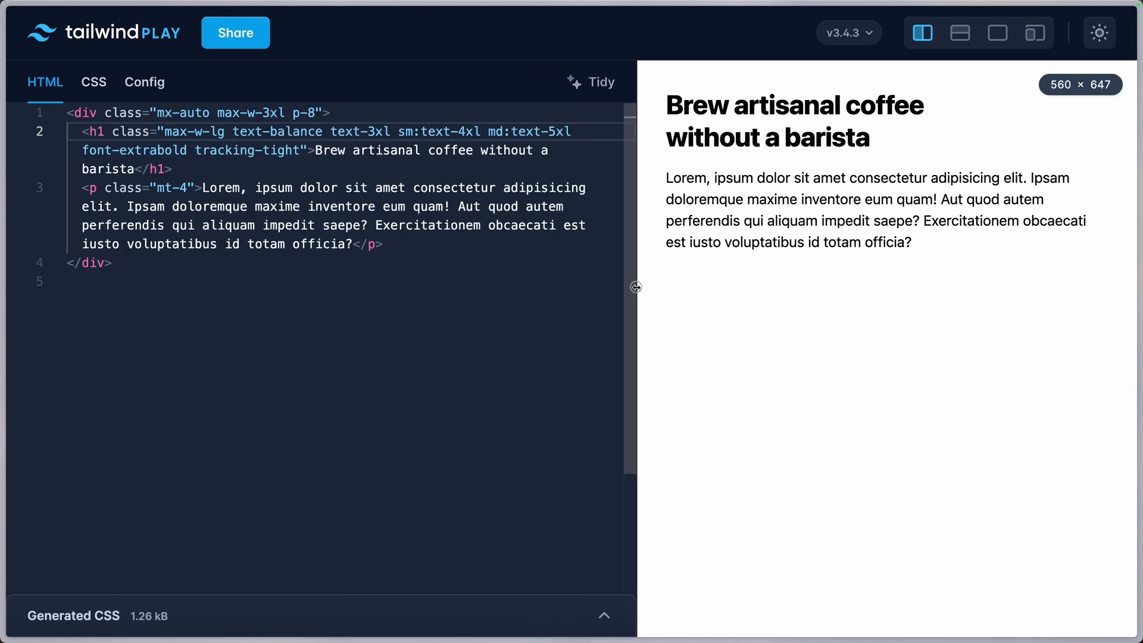
drag(635, 286, 771, 277)
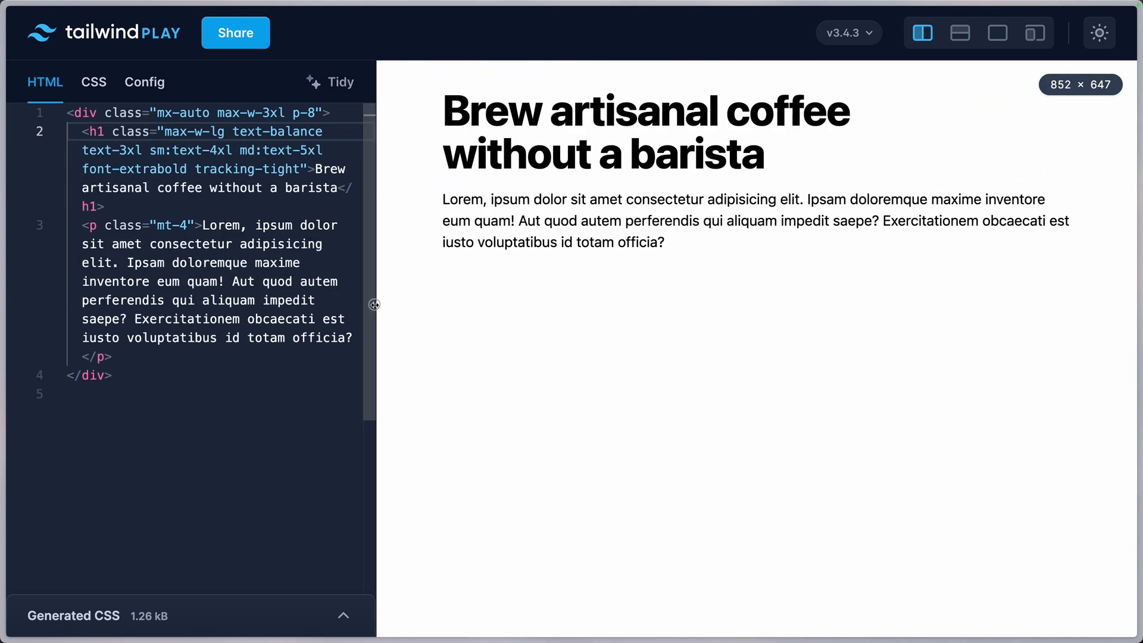
drag(374, 304, 584, 287)
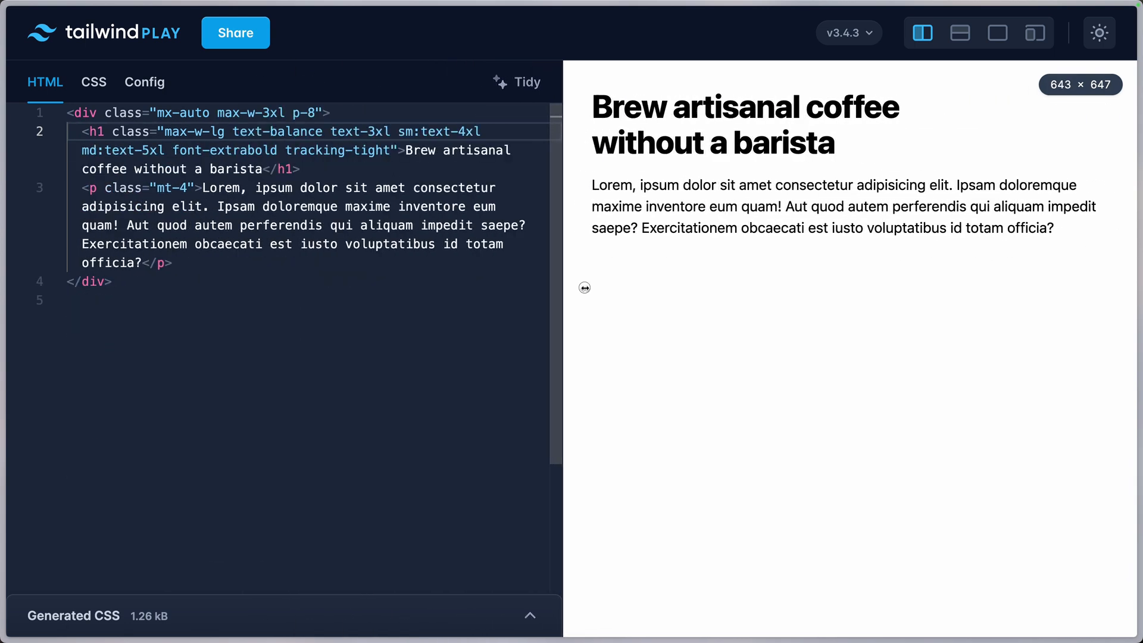